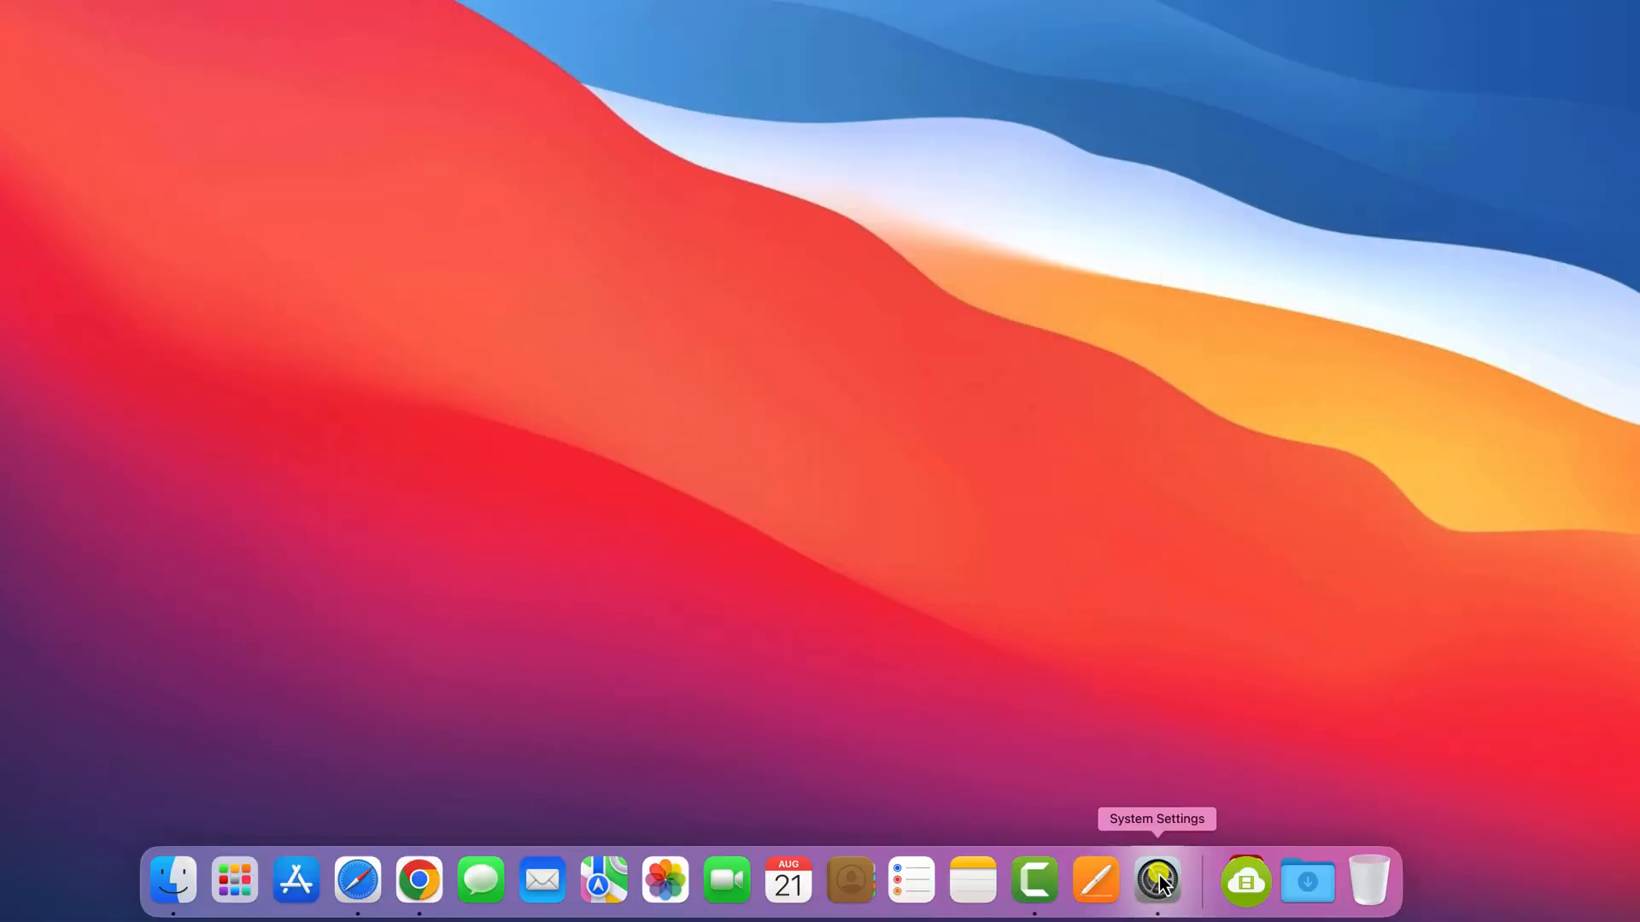
# Open System Settings from the Dock to the Appearance pane with Dark mode applied.
pyautogui.click(1155, 881)
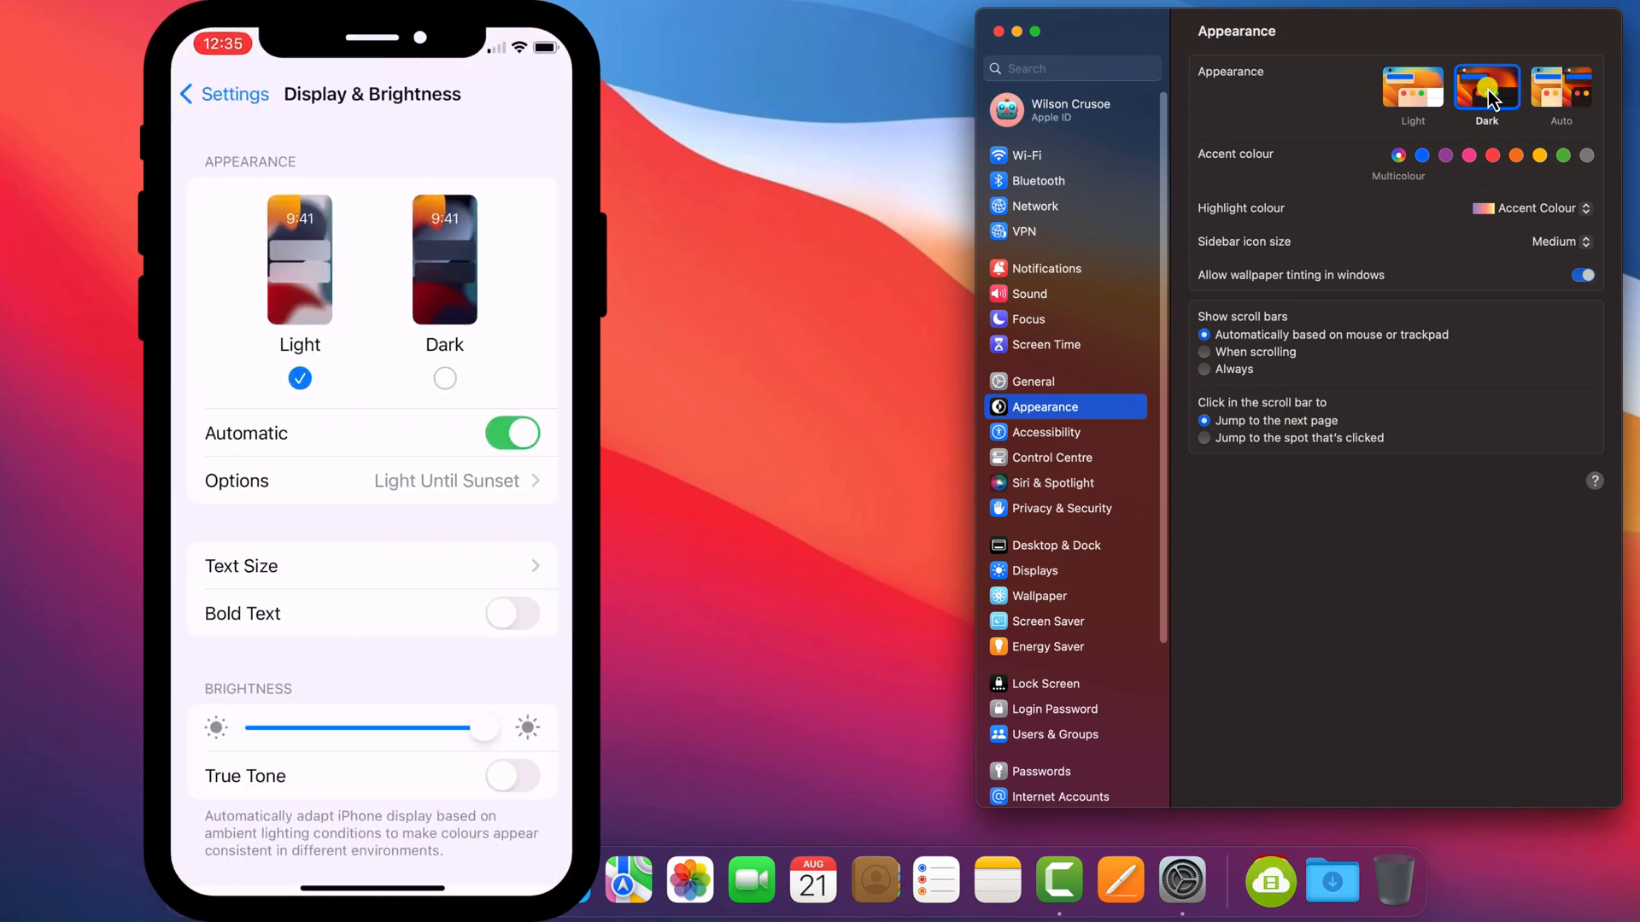
pyautogui.click(1484, 86)
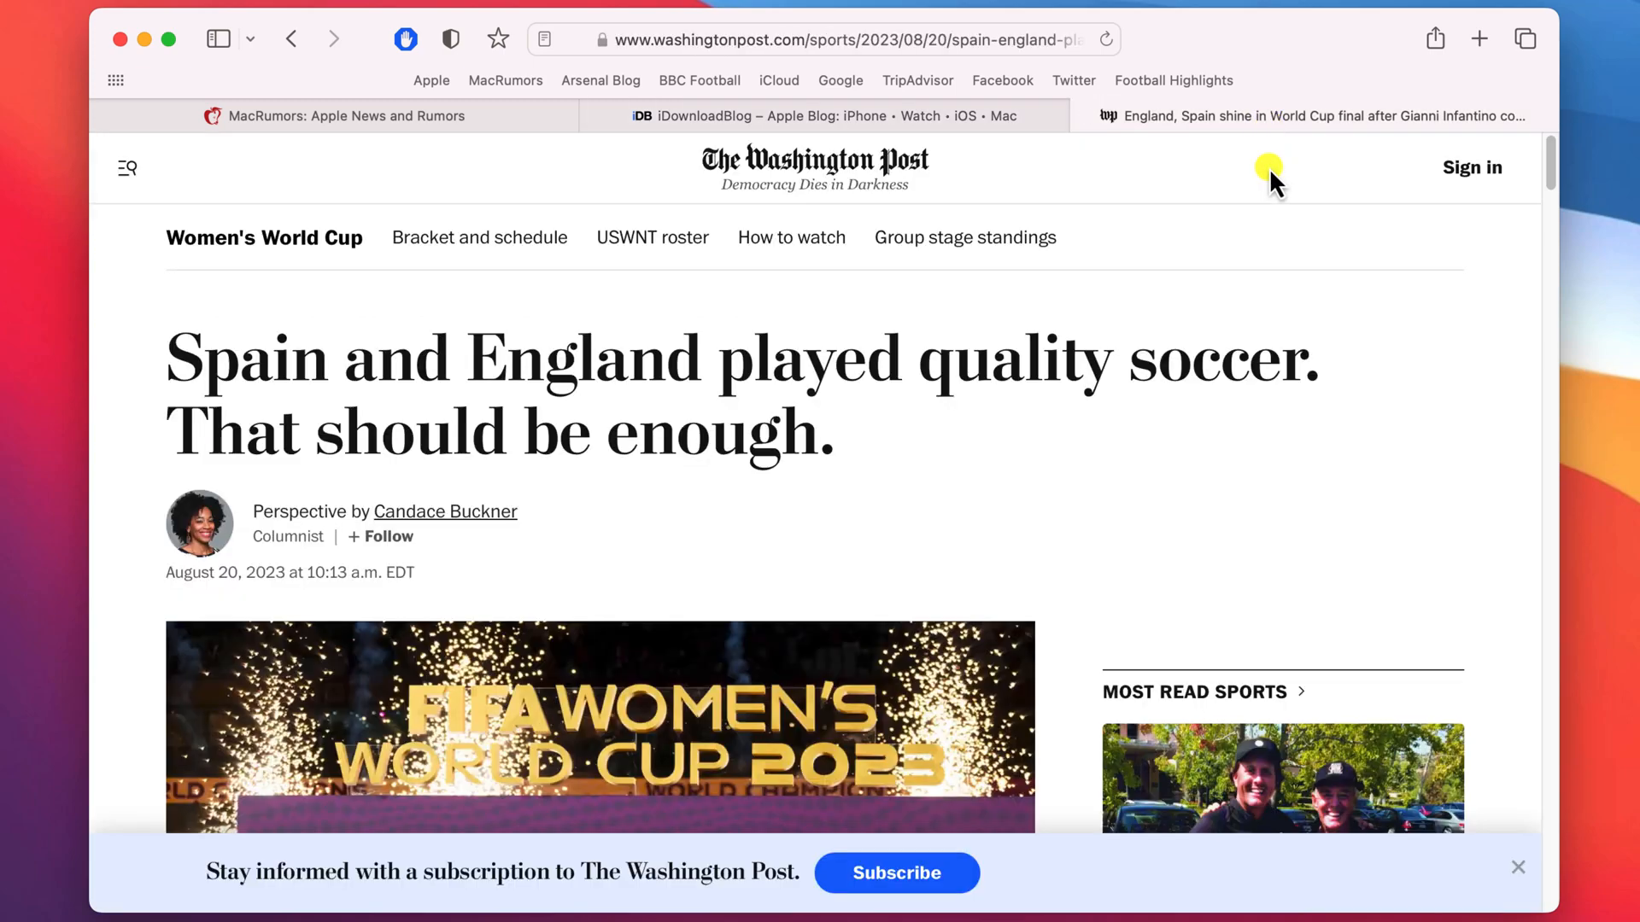
# Show the Washington Post World Cup article in Reader view and open its text and theme options.
pyautogui.scroll(-3)
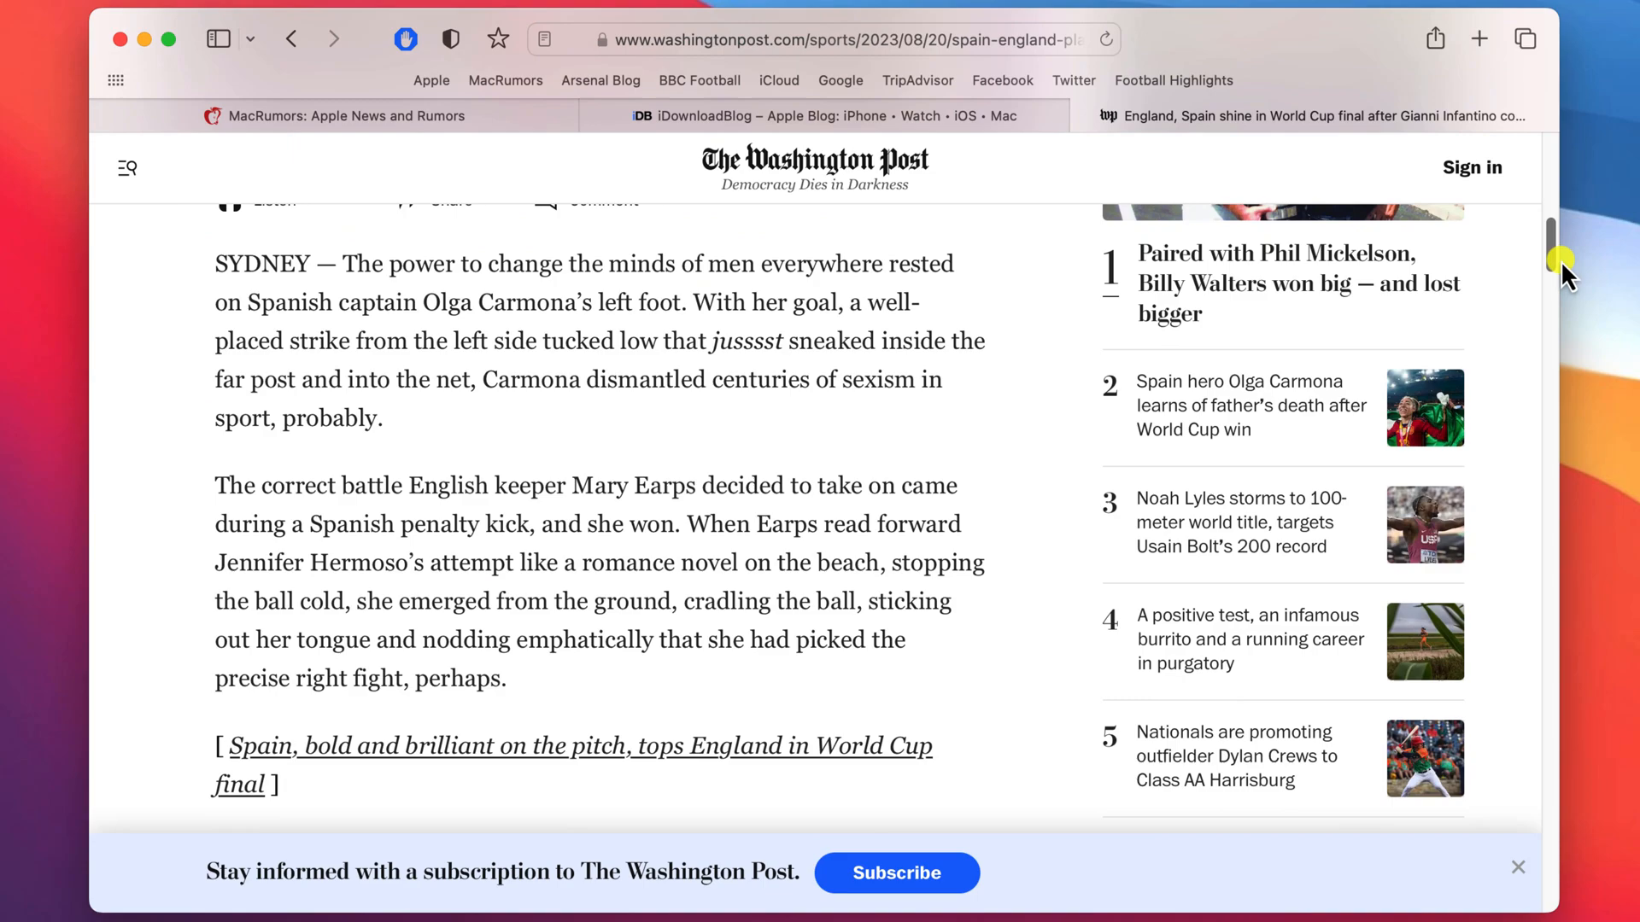
pyautogui.scroll(3)
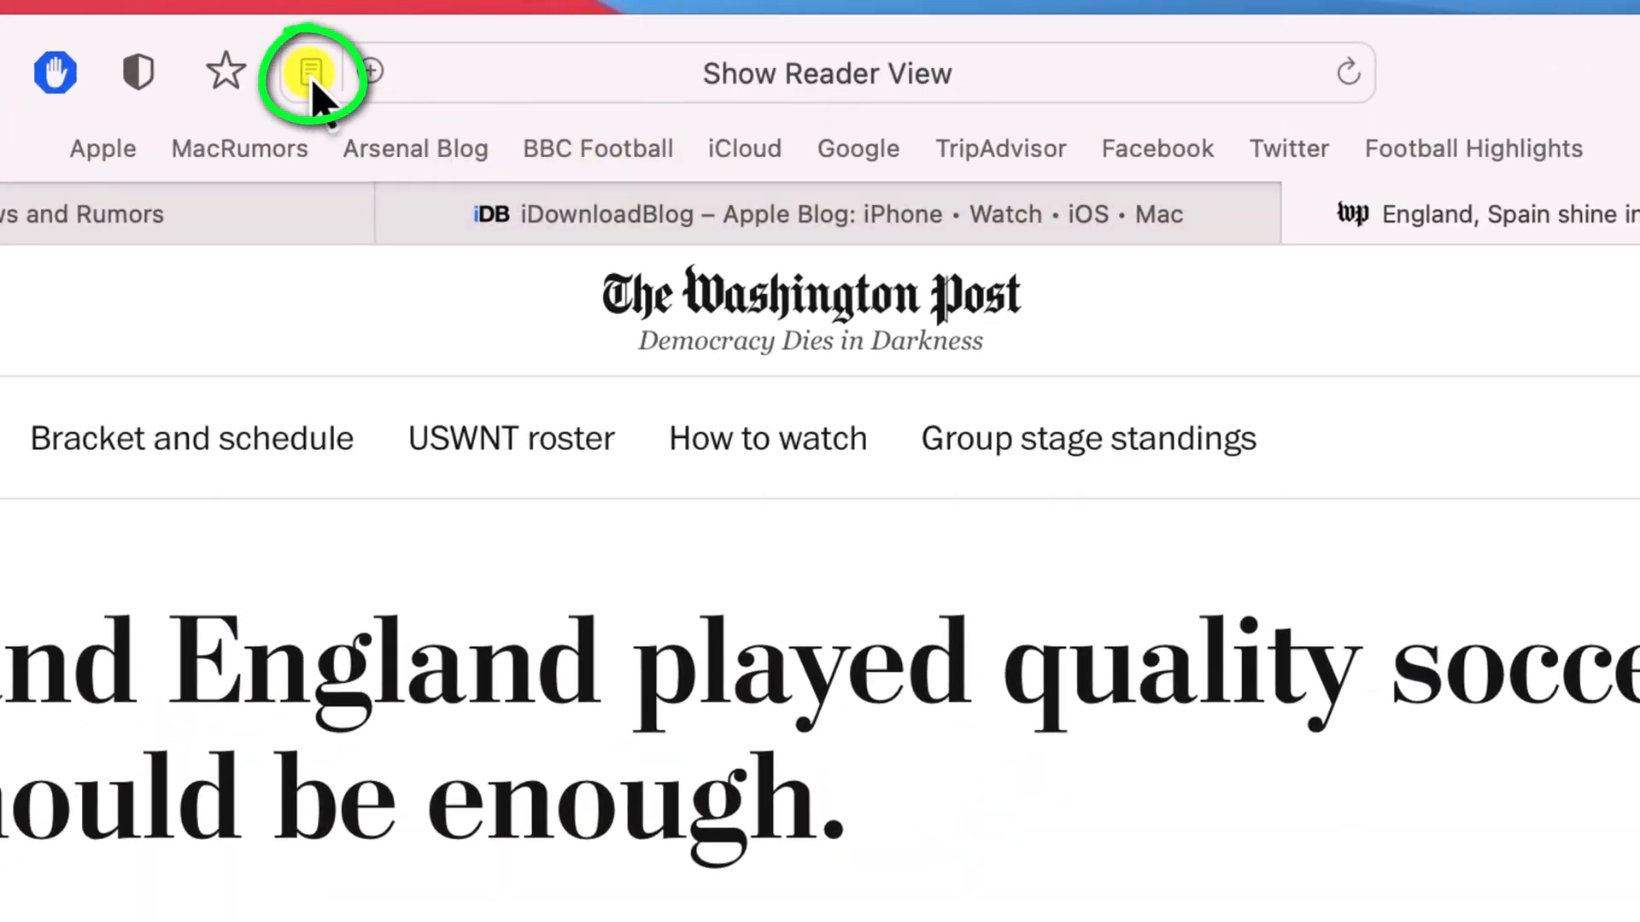
pyautogui.click(313, 73)
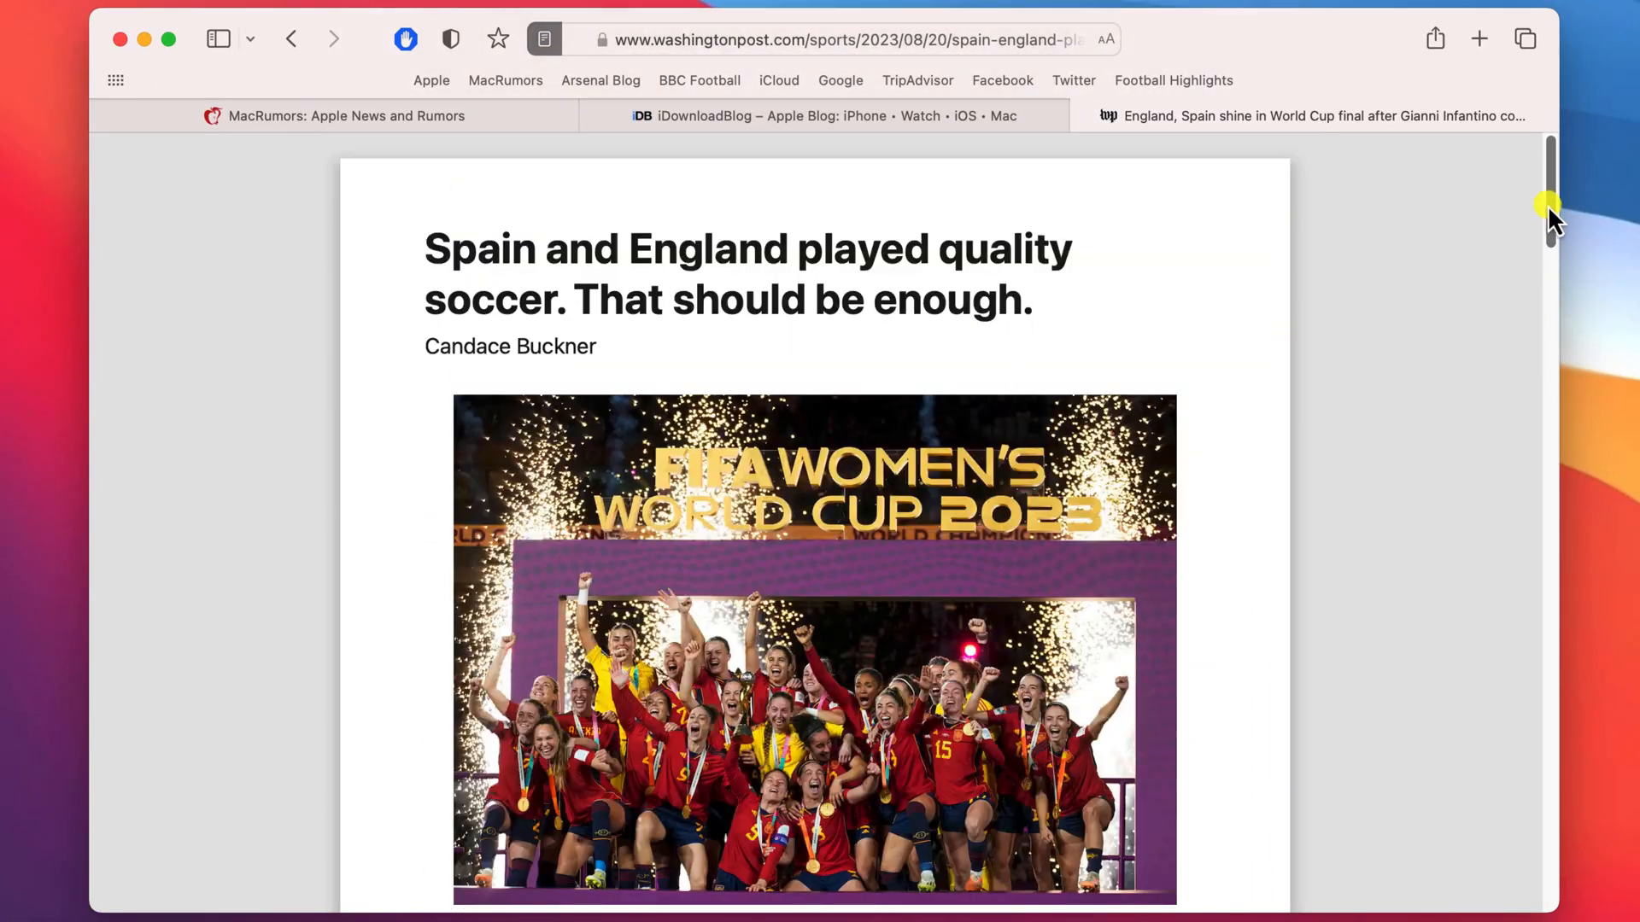
pyautogui.click(544, 40)
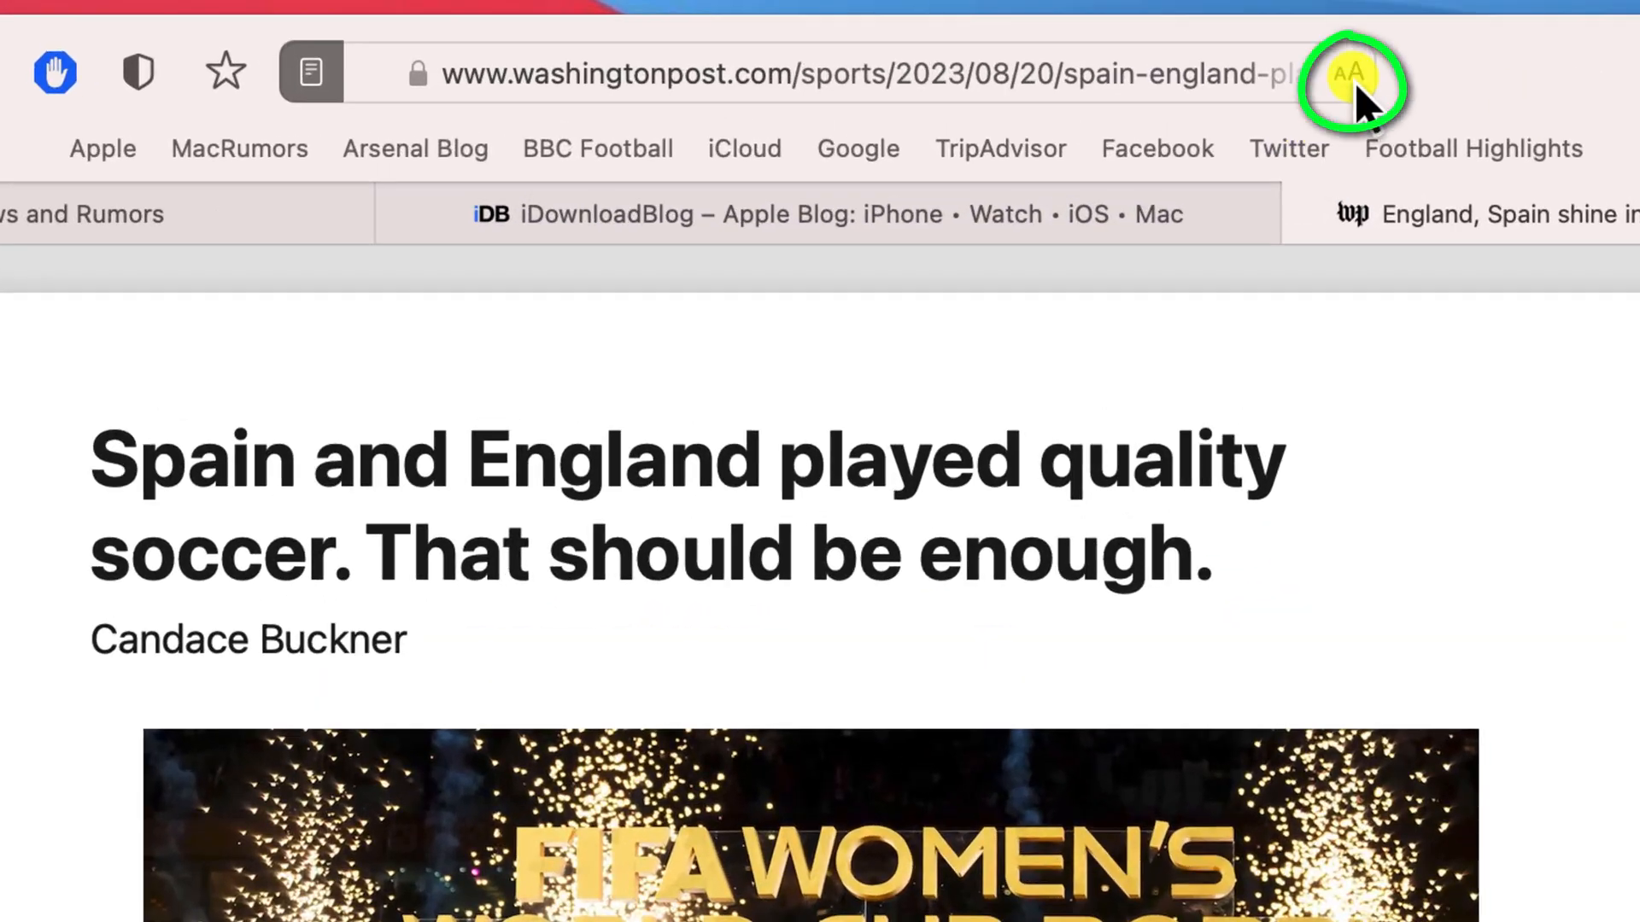
pyautogui.click(1349, 75)
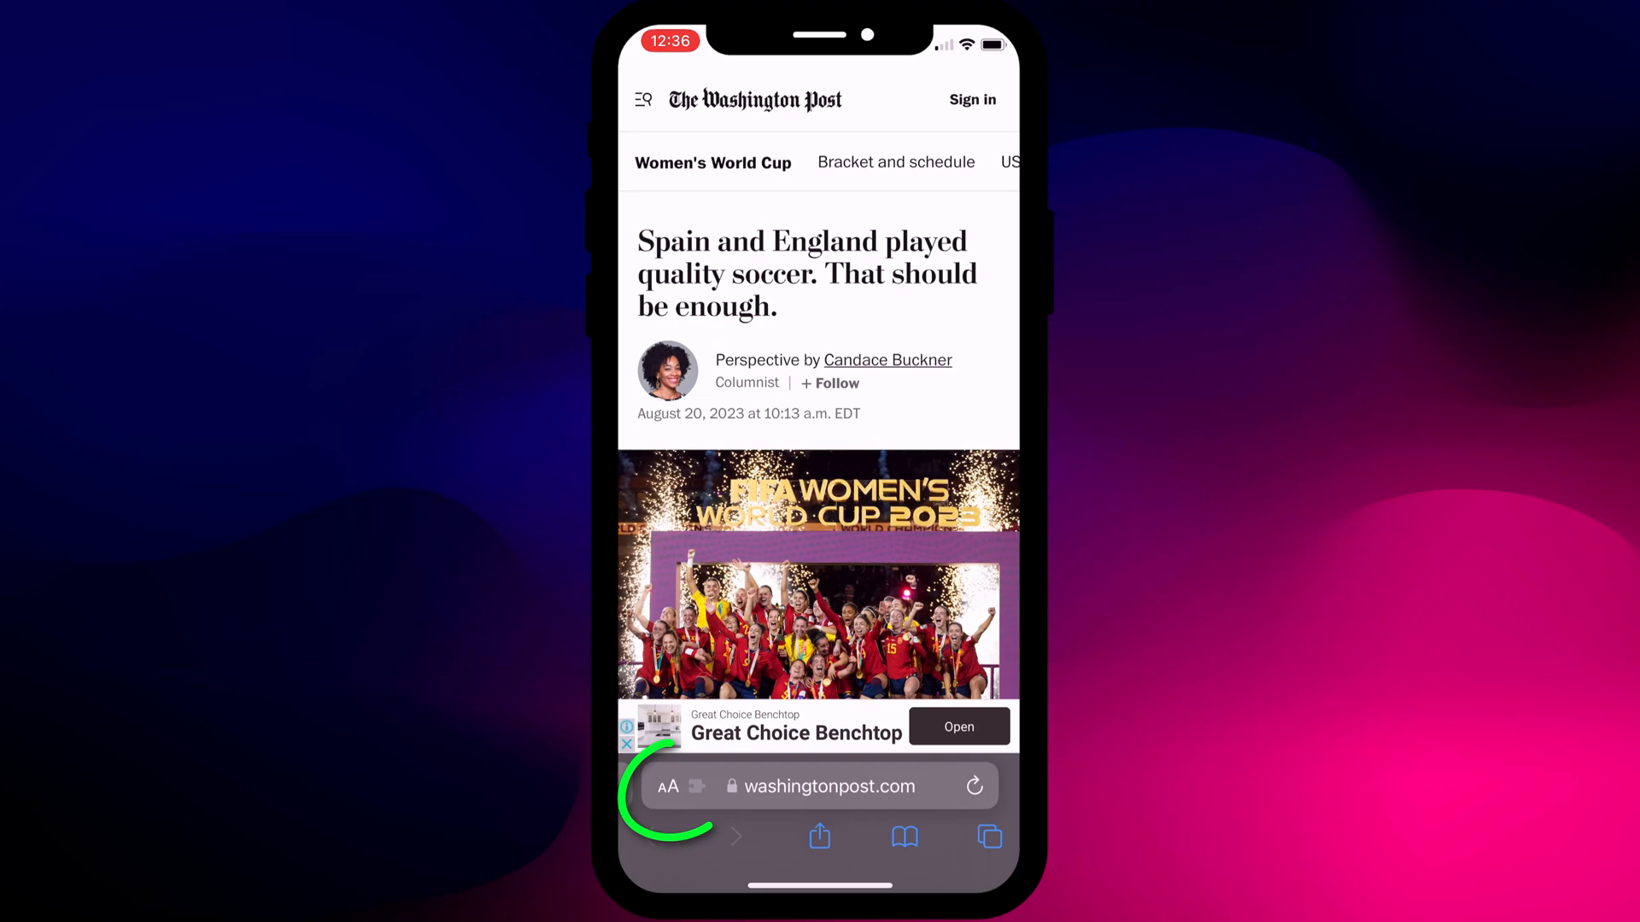
# On iPhone, show the article in Reader and enable Use Reader Automatically for washingtonpost.com.
pyautogui.click(667, 787)
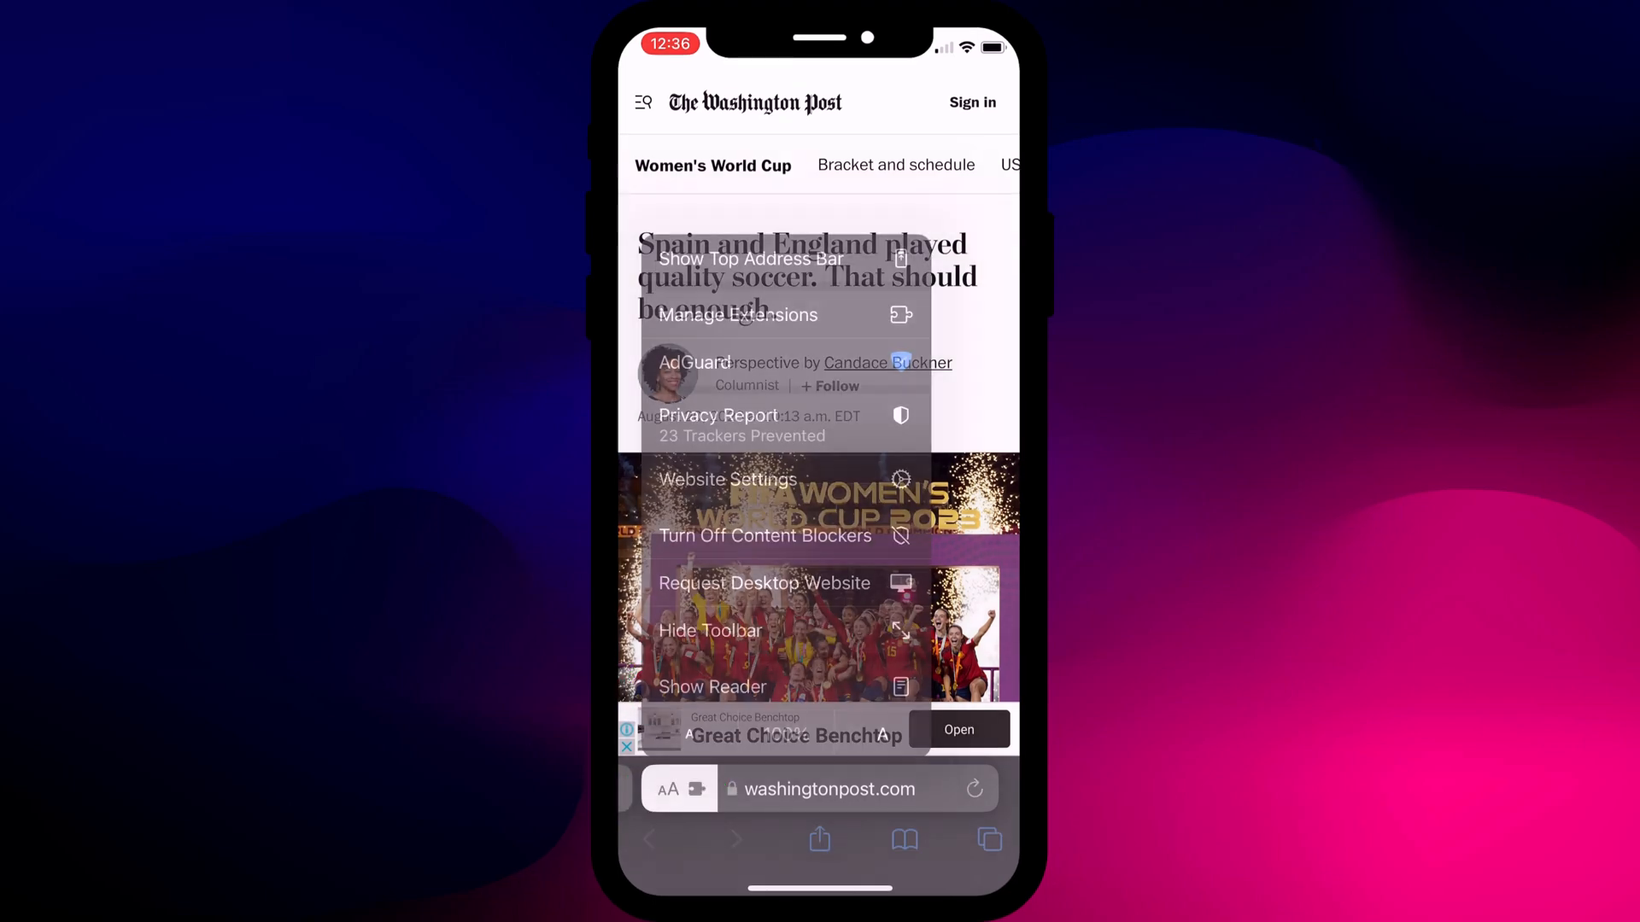
pyautogui.click(670, 789)
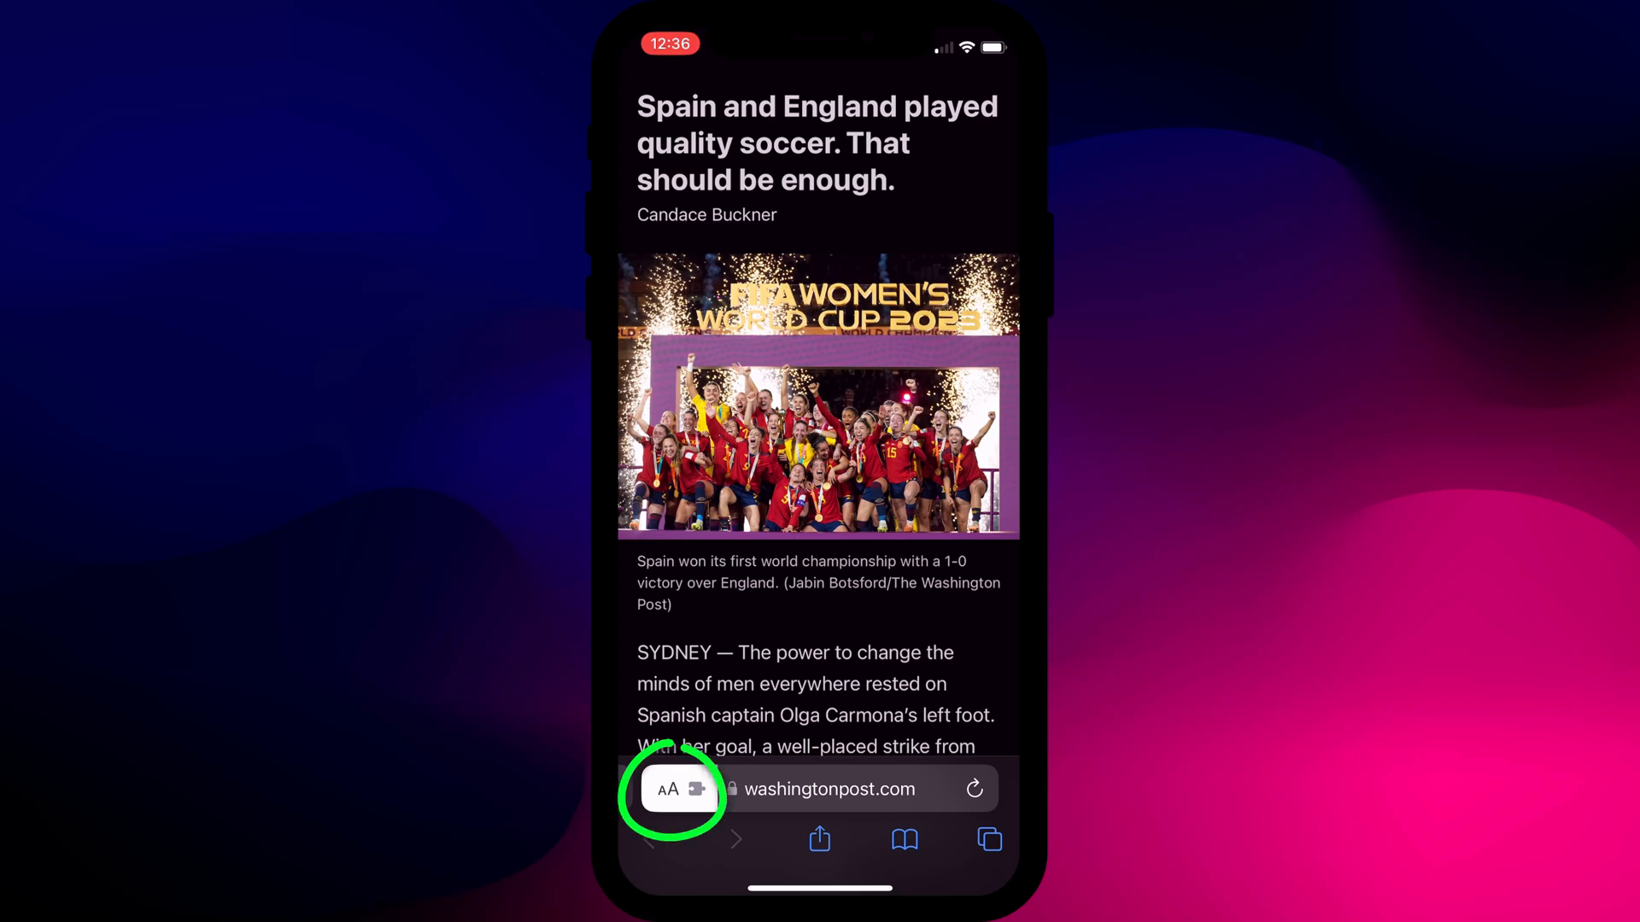
pyautogui.click(670, 789)
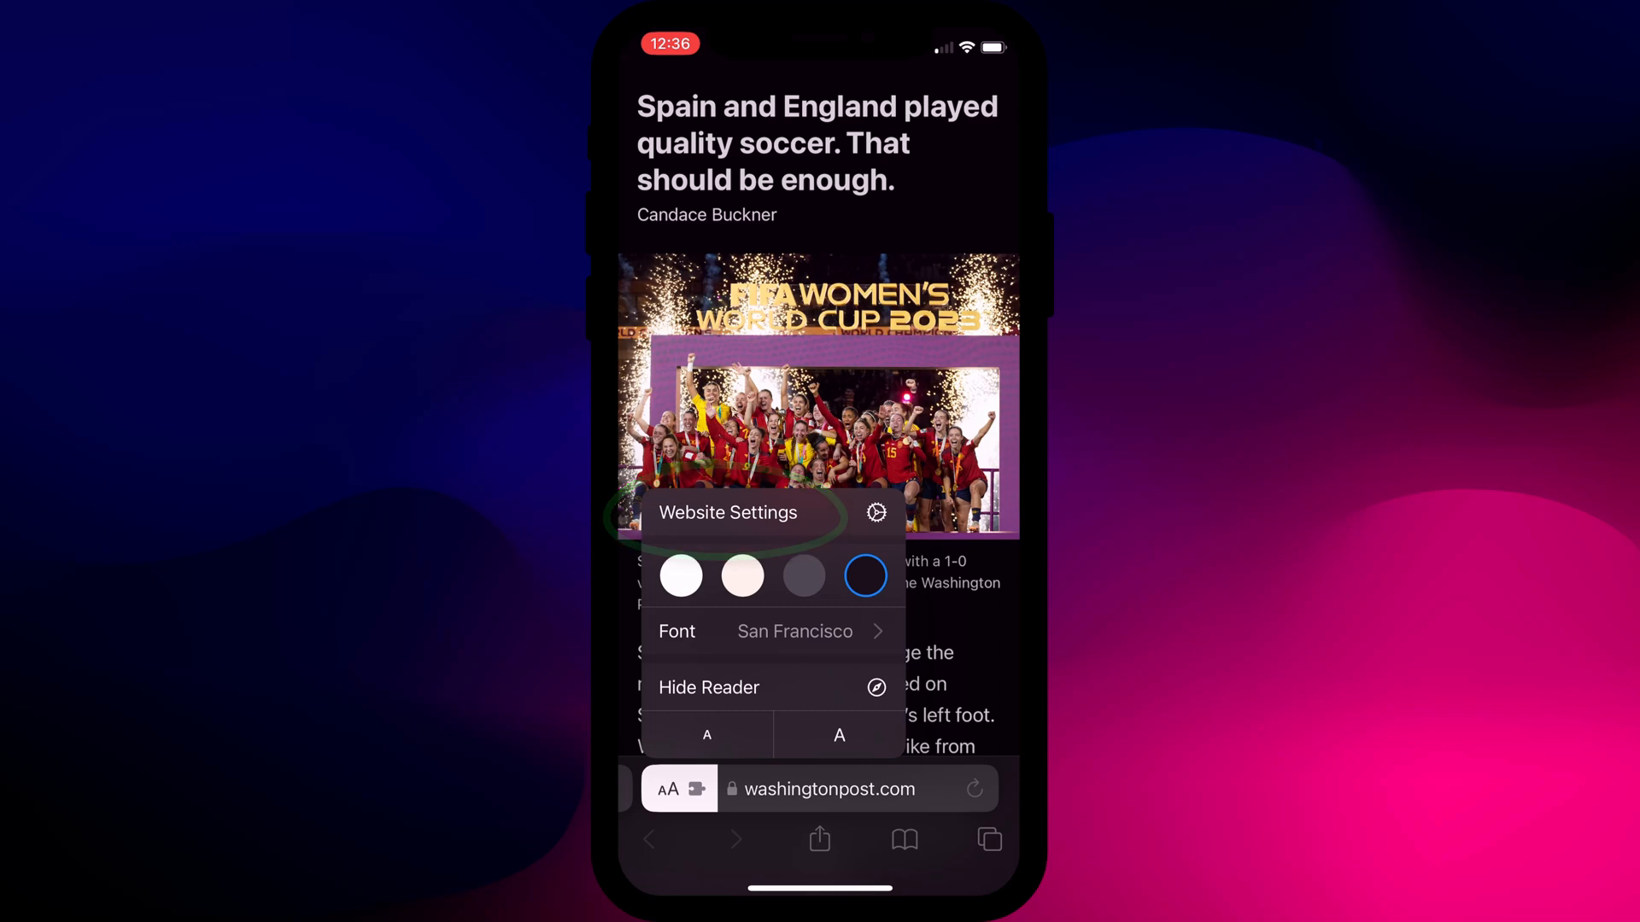
pyautogui.click(877, 512)
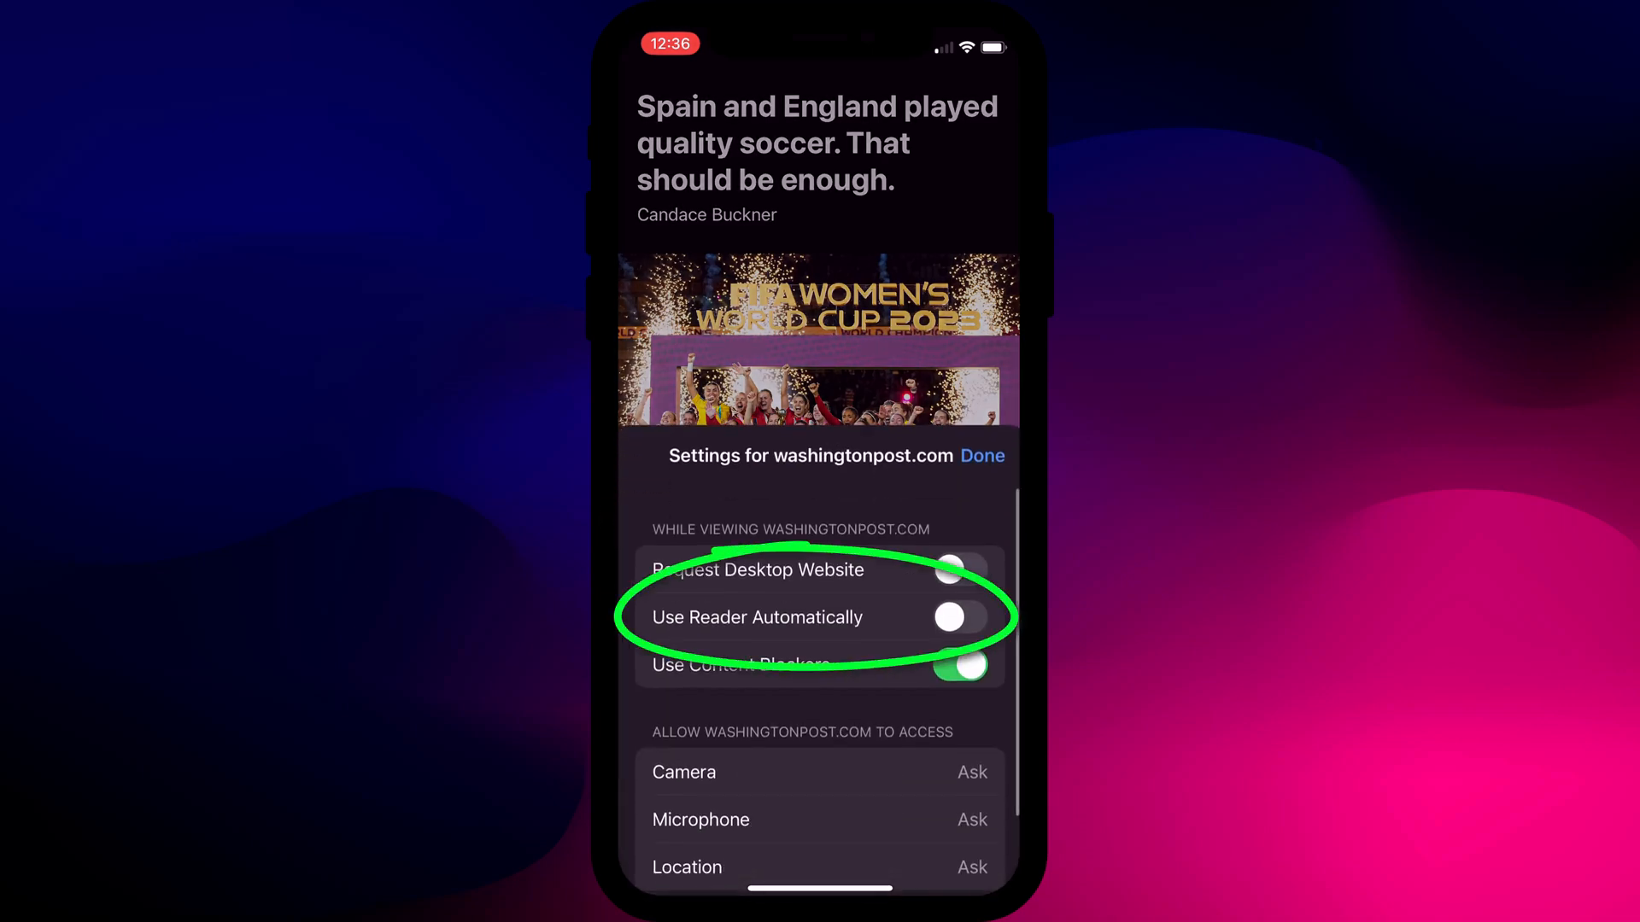
pyautogui.click(949, 617)
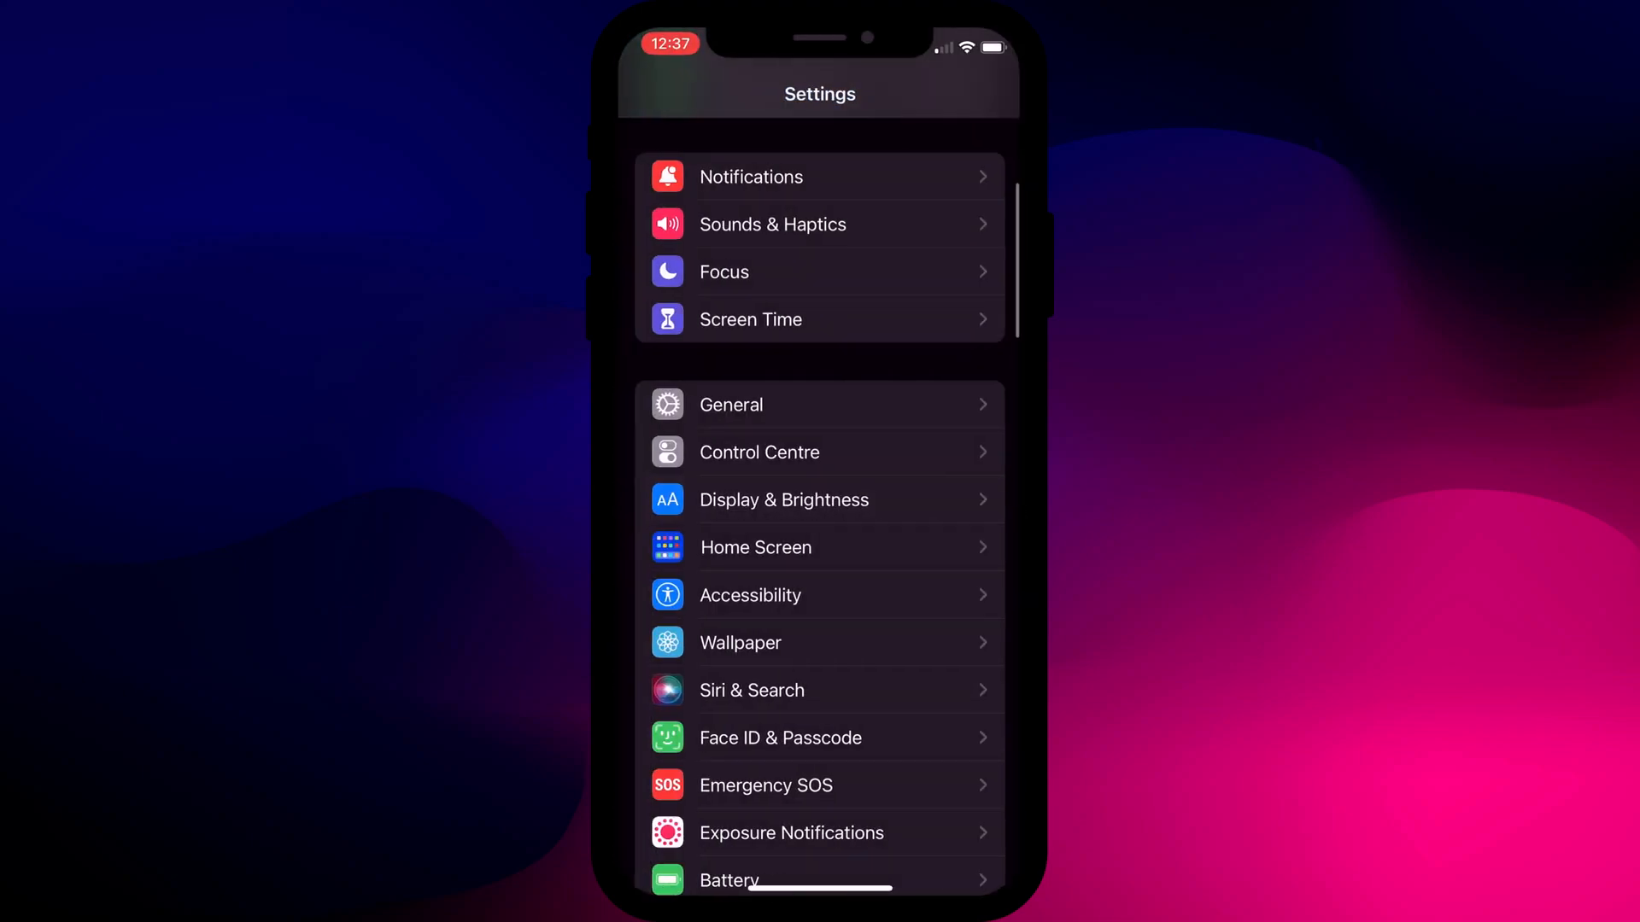
# In iOS Settings under Safari's Reader settings, turn on the Other Websites toggle.
pyautogui.scroll(-3)
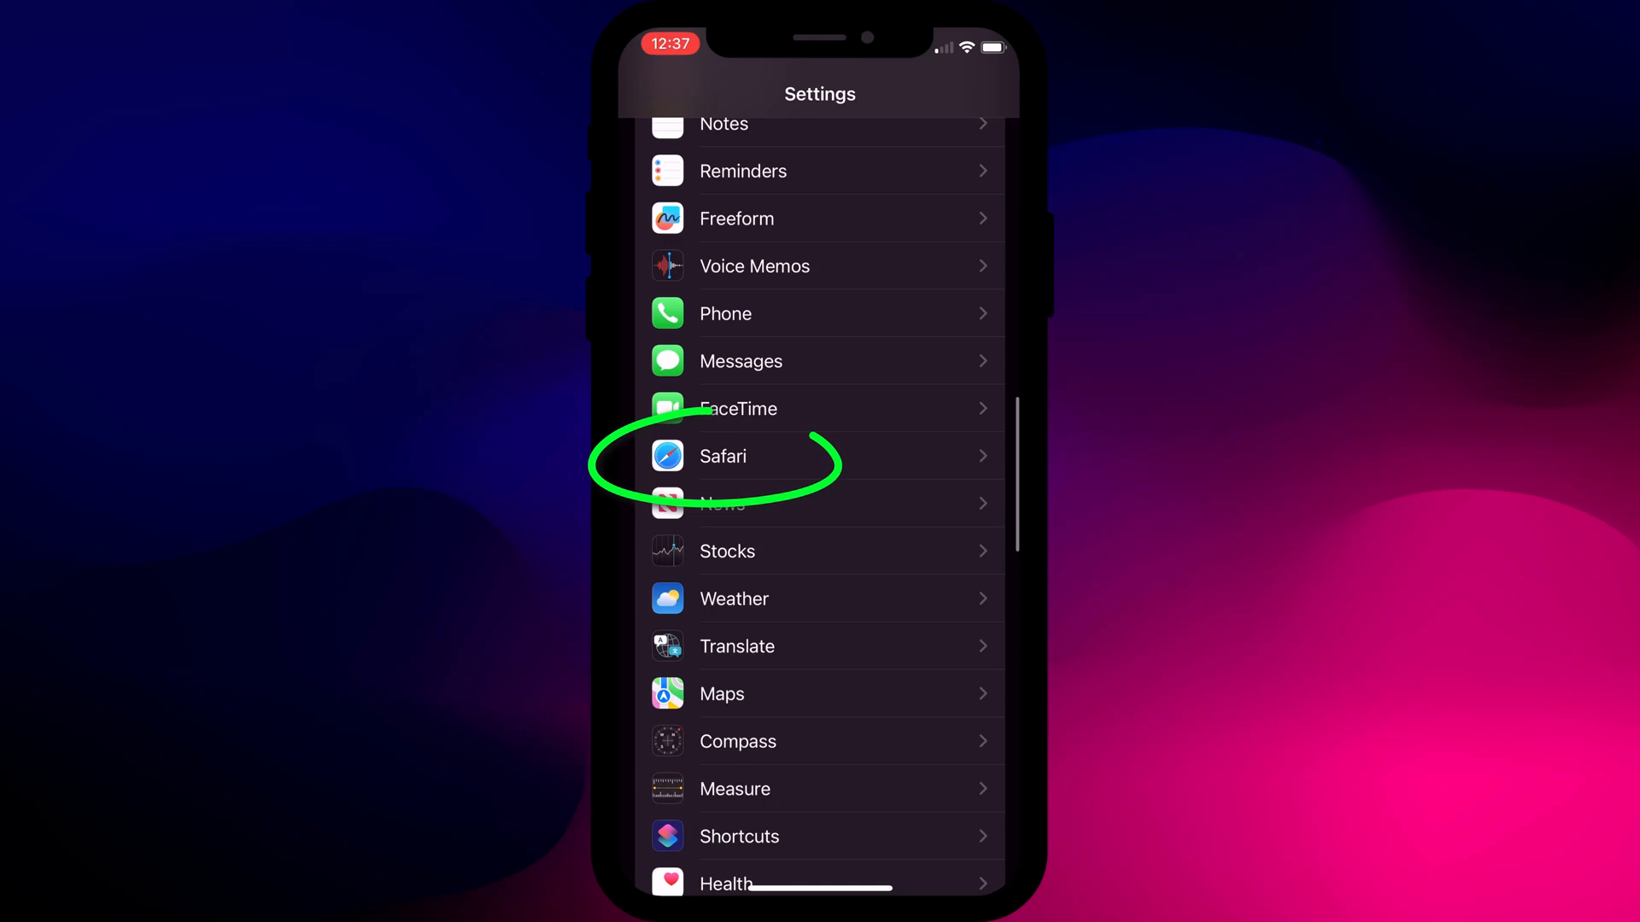
pyautogui.click(723, 456)
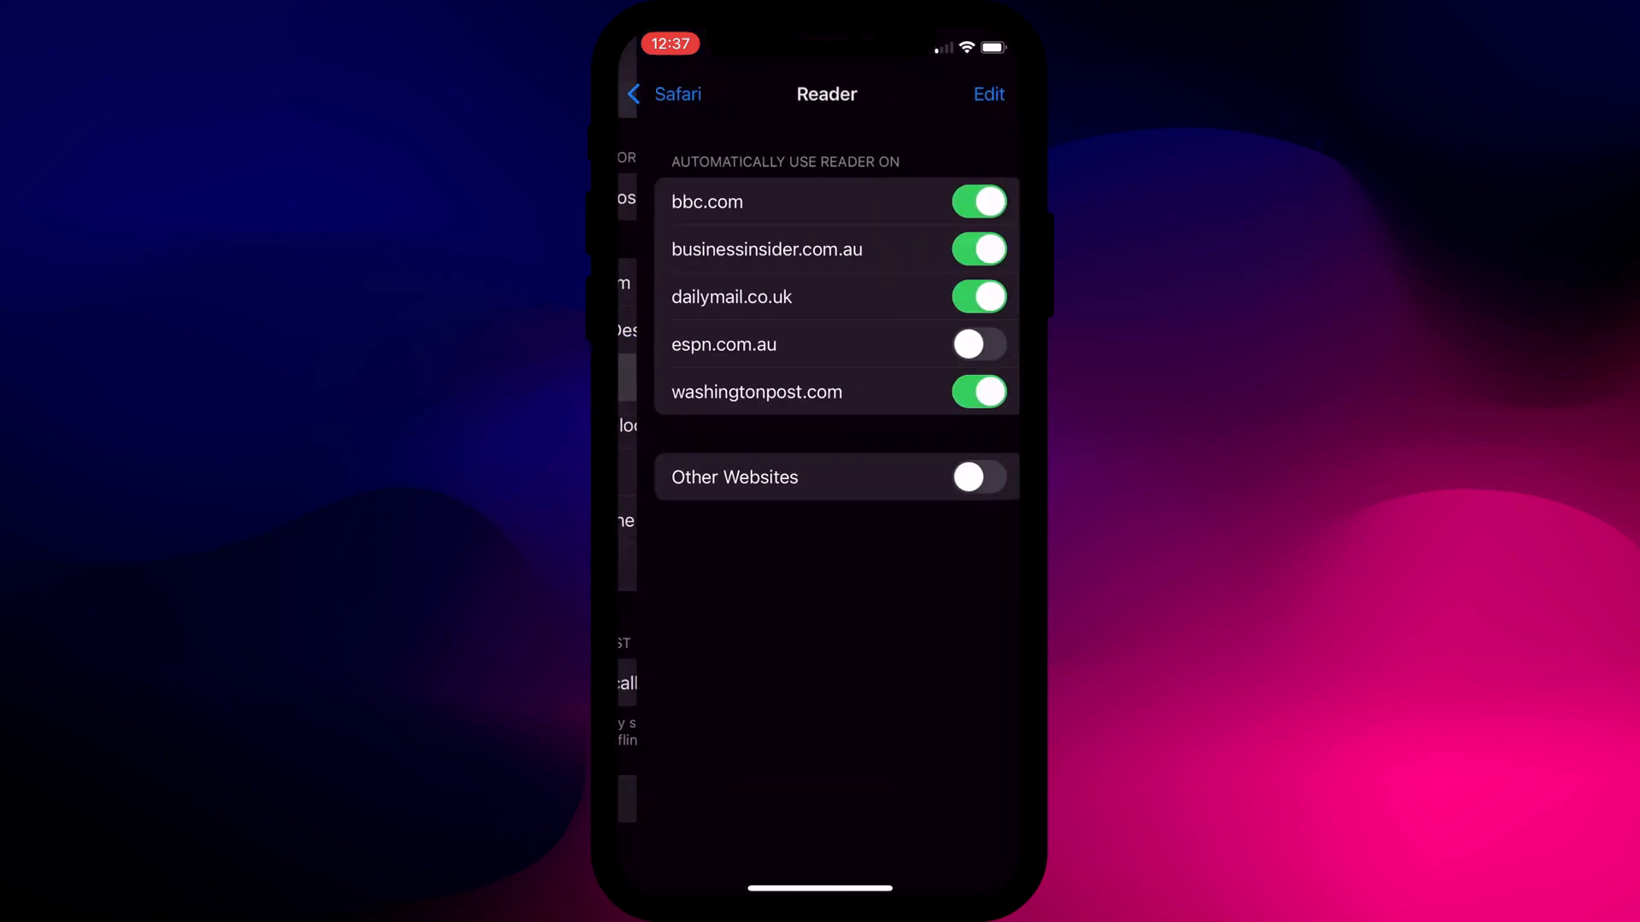
pyautogui.click(960, 476)
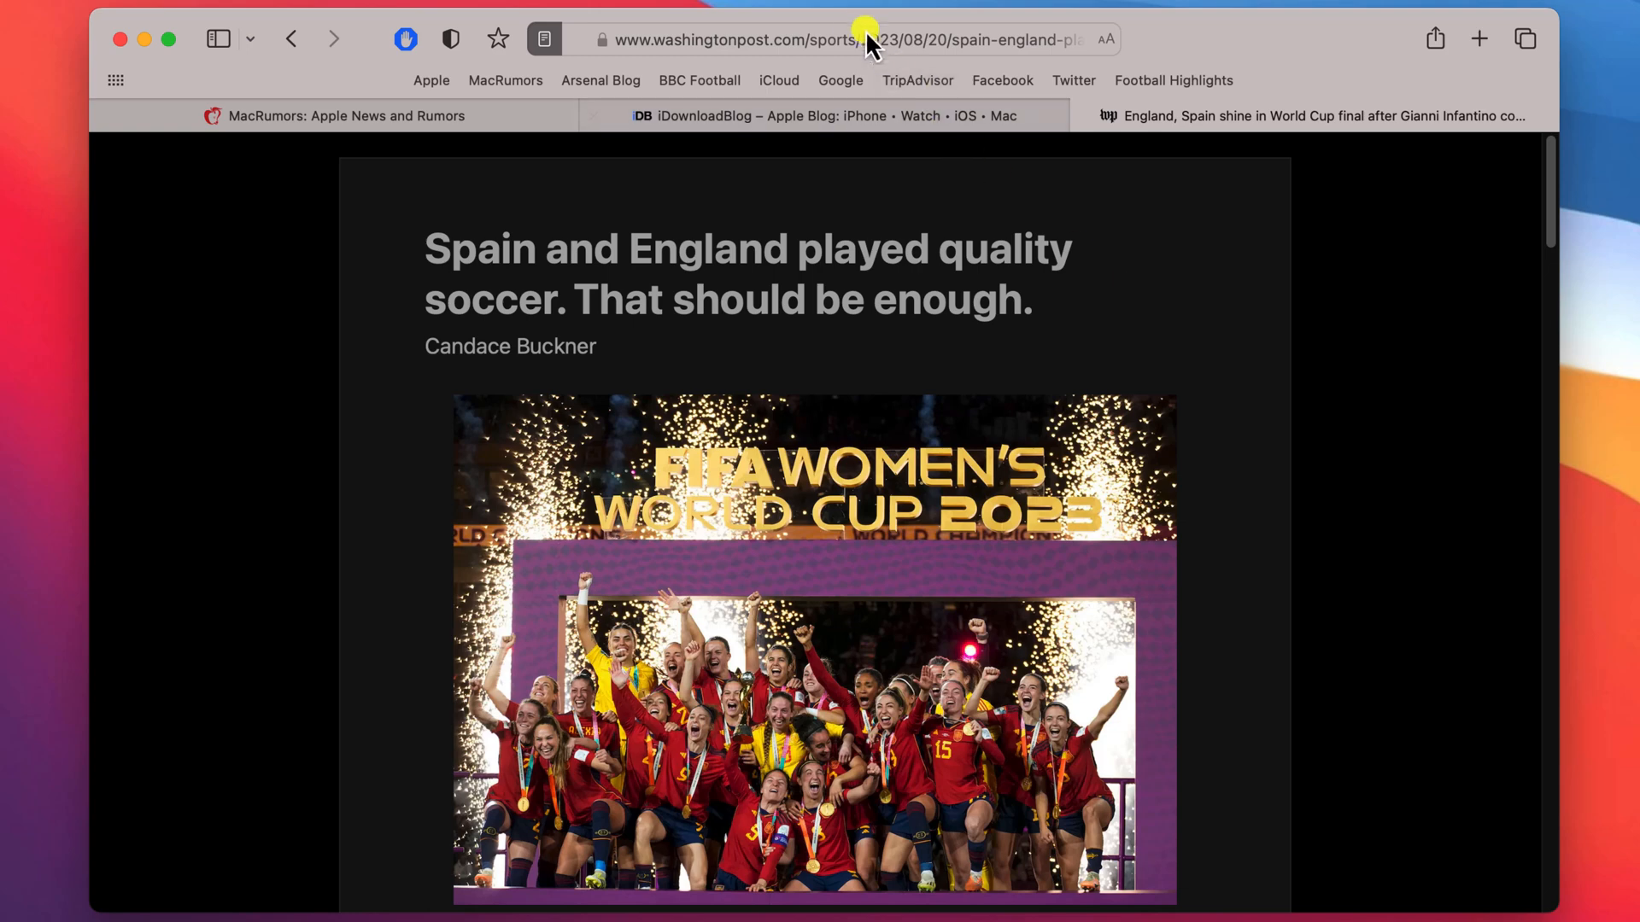
# Set washingtonpost.com to always open in Reader from the address bar's website settings.
pyautogui.rightClick(868, 40)
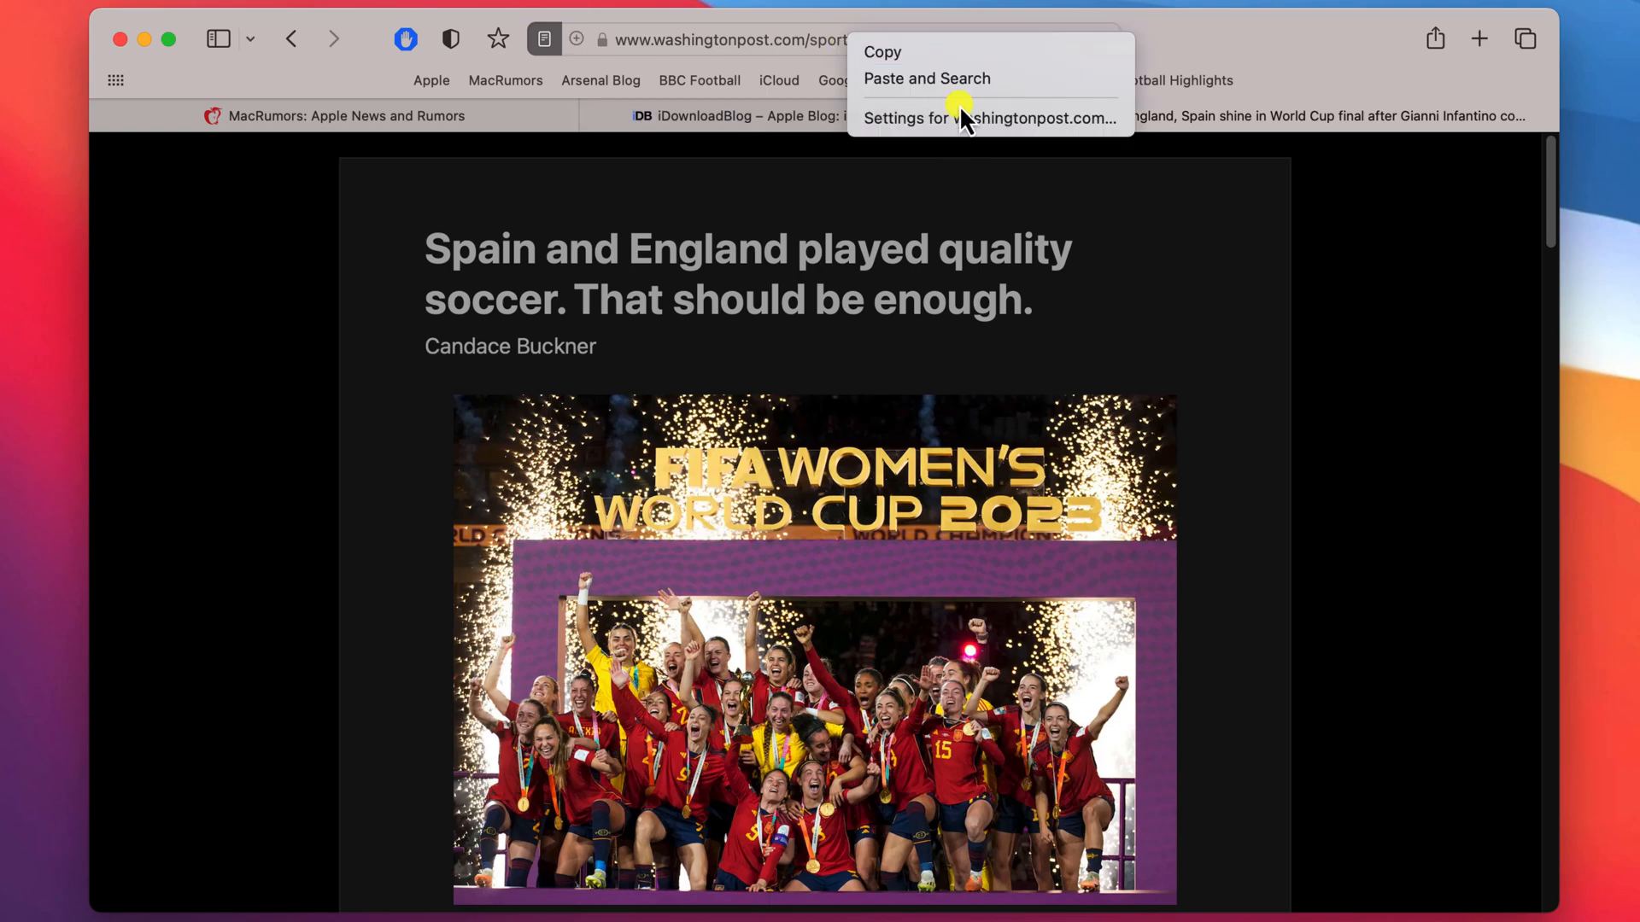
pyautogui.click(987, 117)
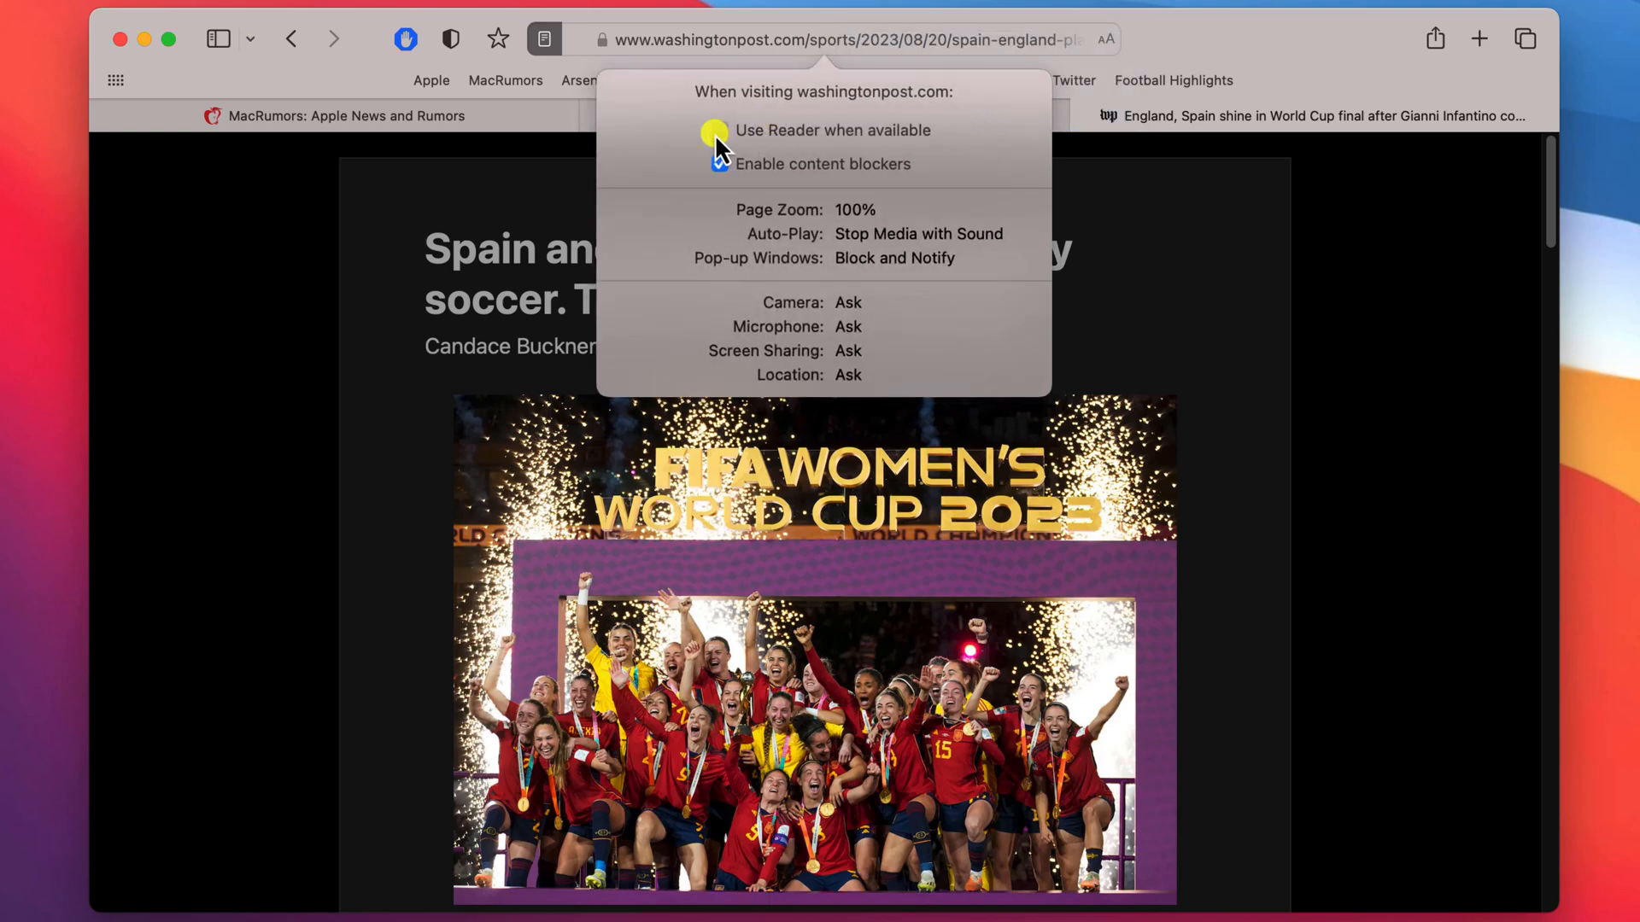
pyautogui.click(719, 130)
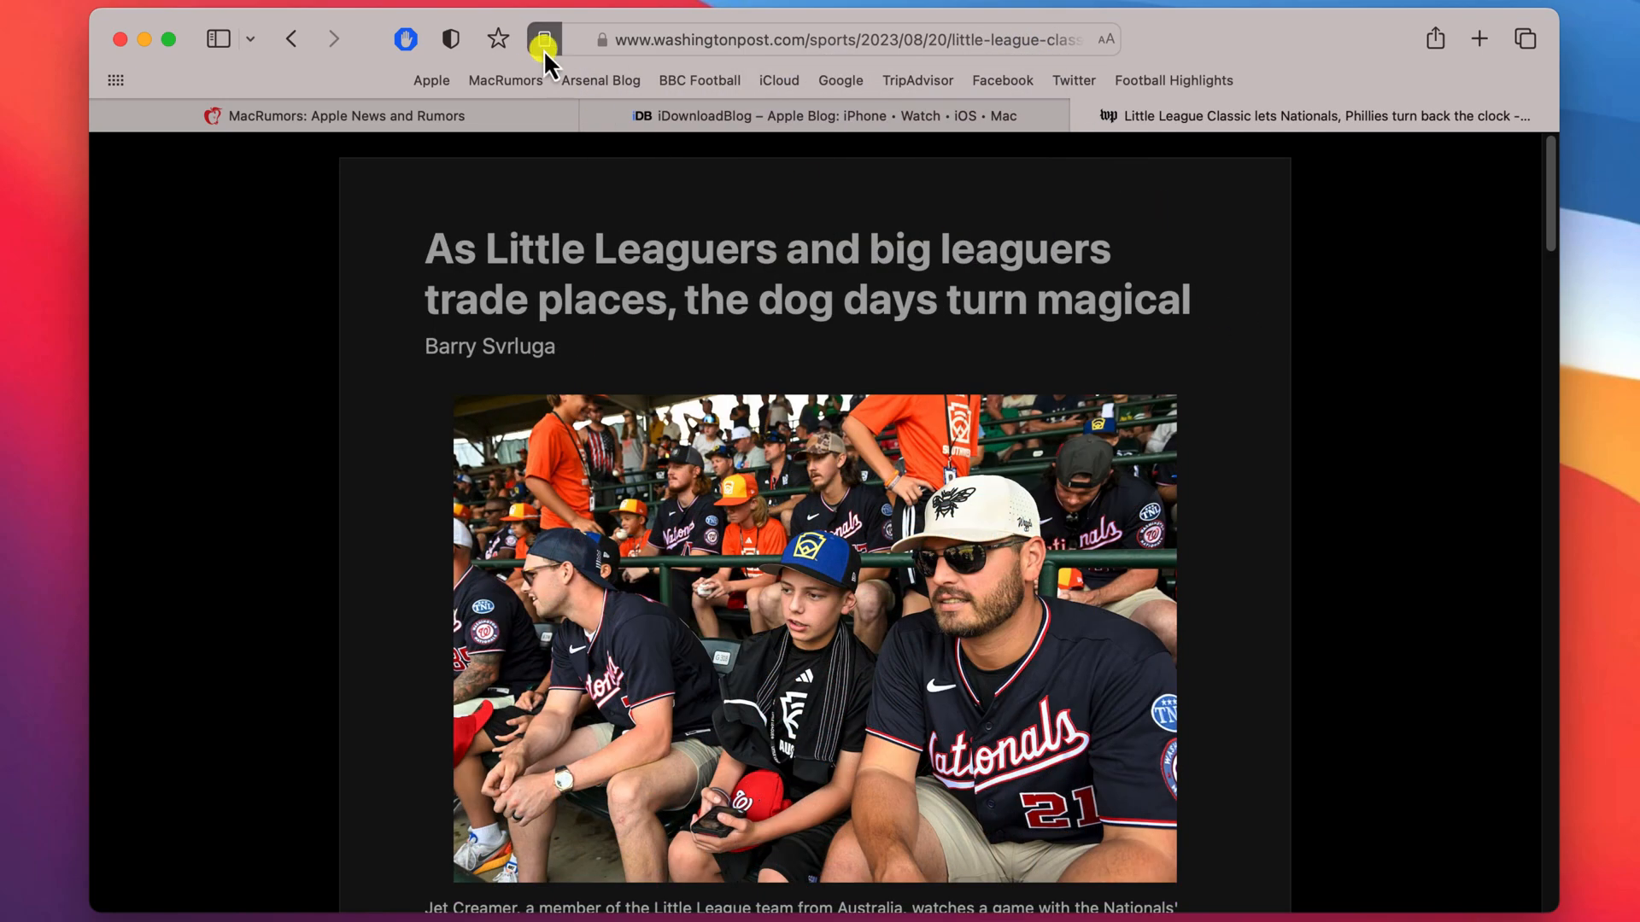
# Toggle Reader on the Little League article, set other websites to On, and close settings.
pyautogui.click(544, 38)
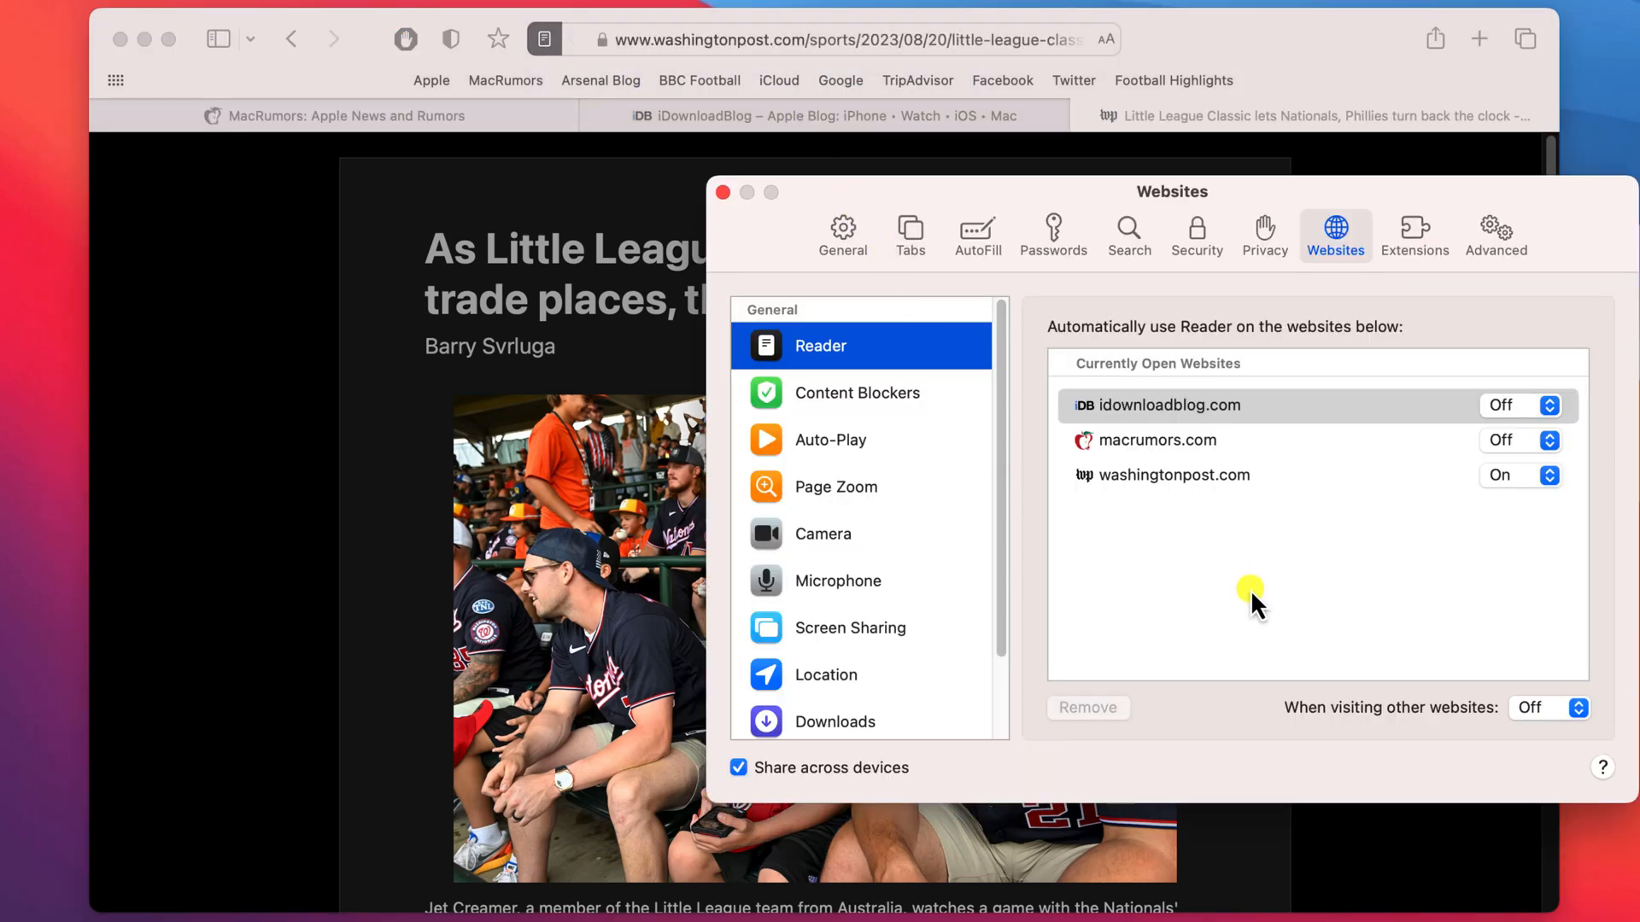
pyautogui.click(1548, 708)
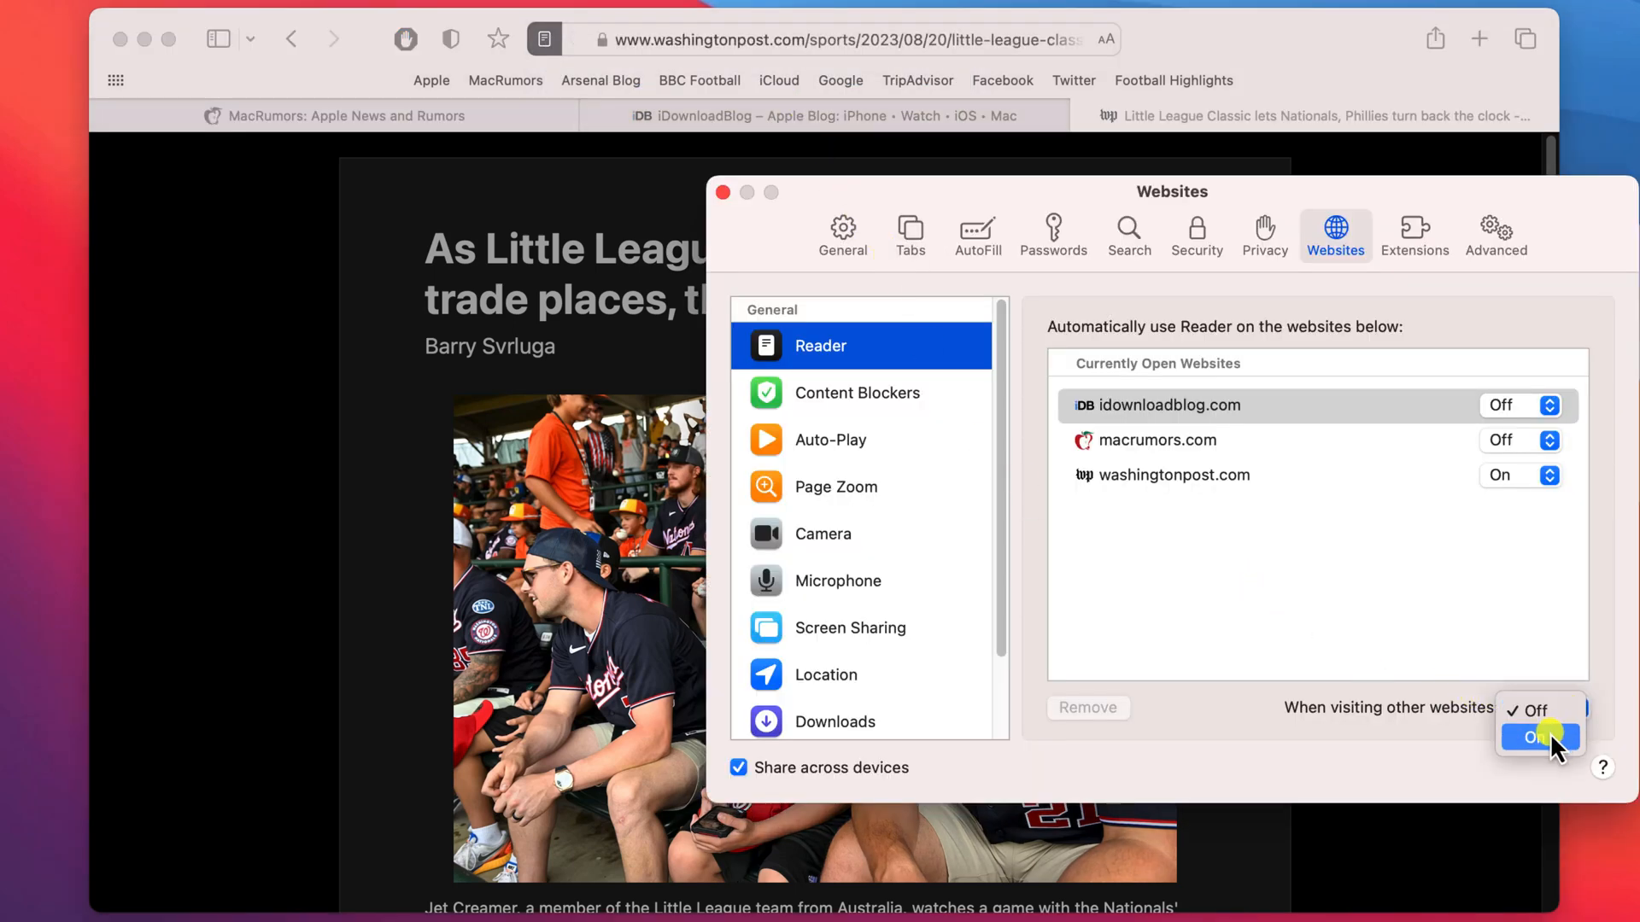
pyautogui.click(1537, 737)
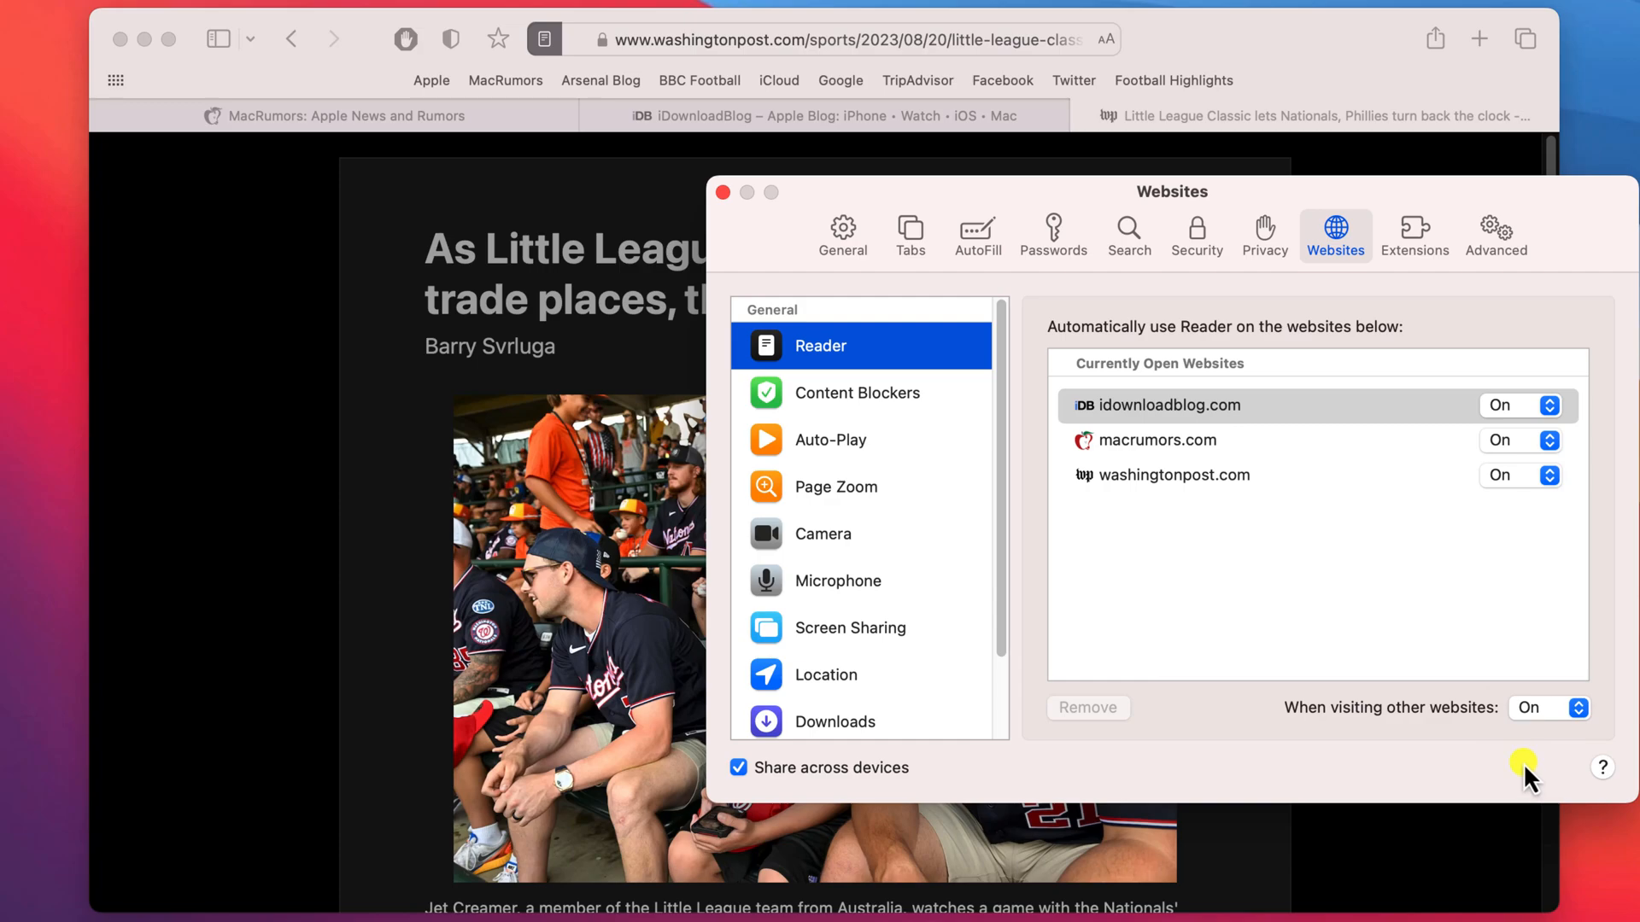
pyautogui.click(723, 192)
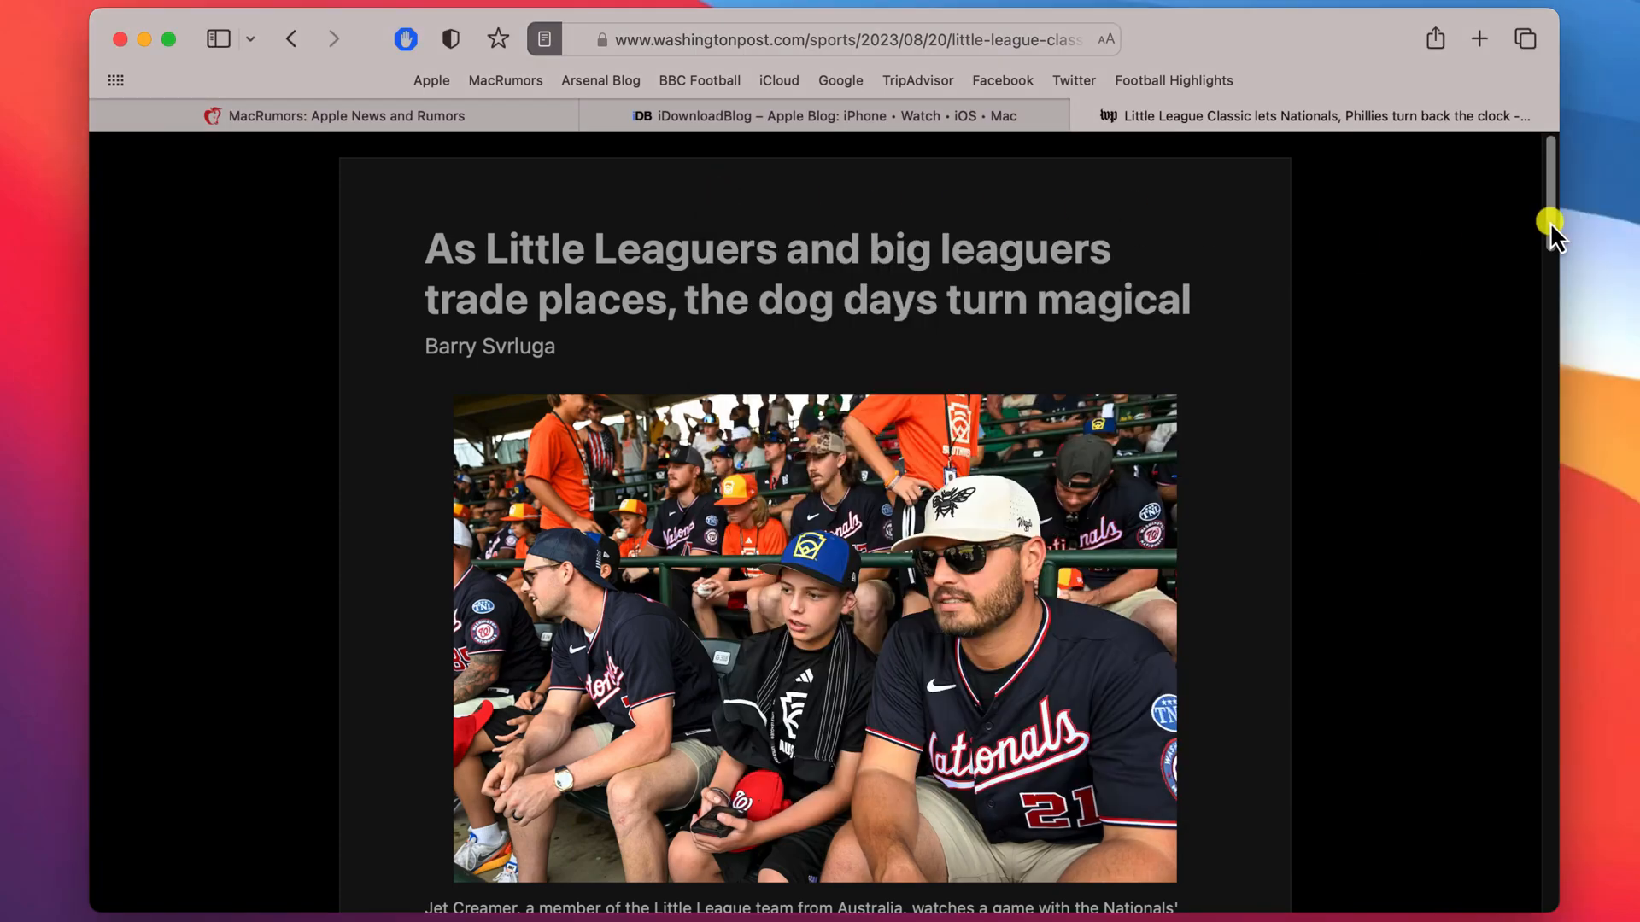
# Switch to the MacRumors front page and open the Safari app menu.
pyautogui.scroll(-3)
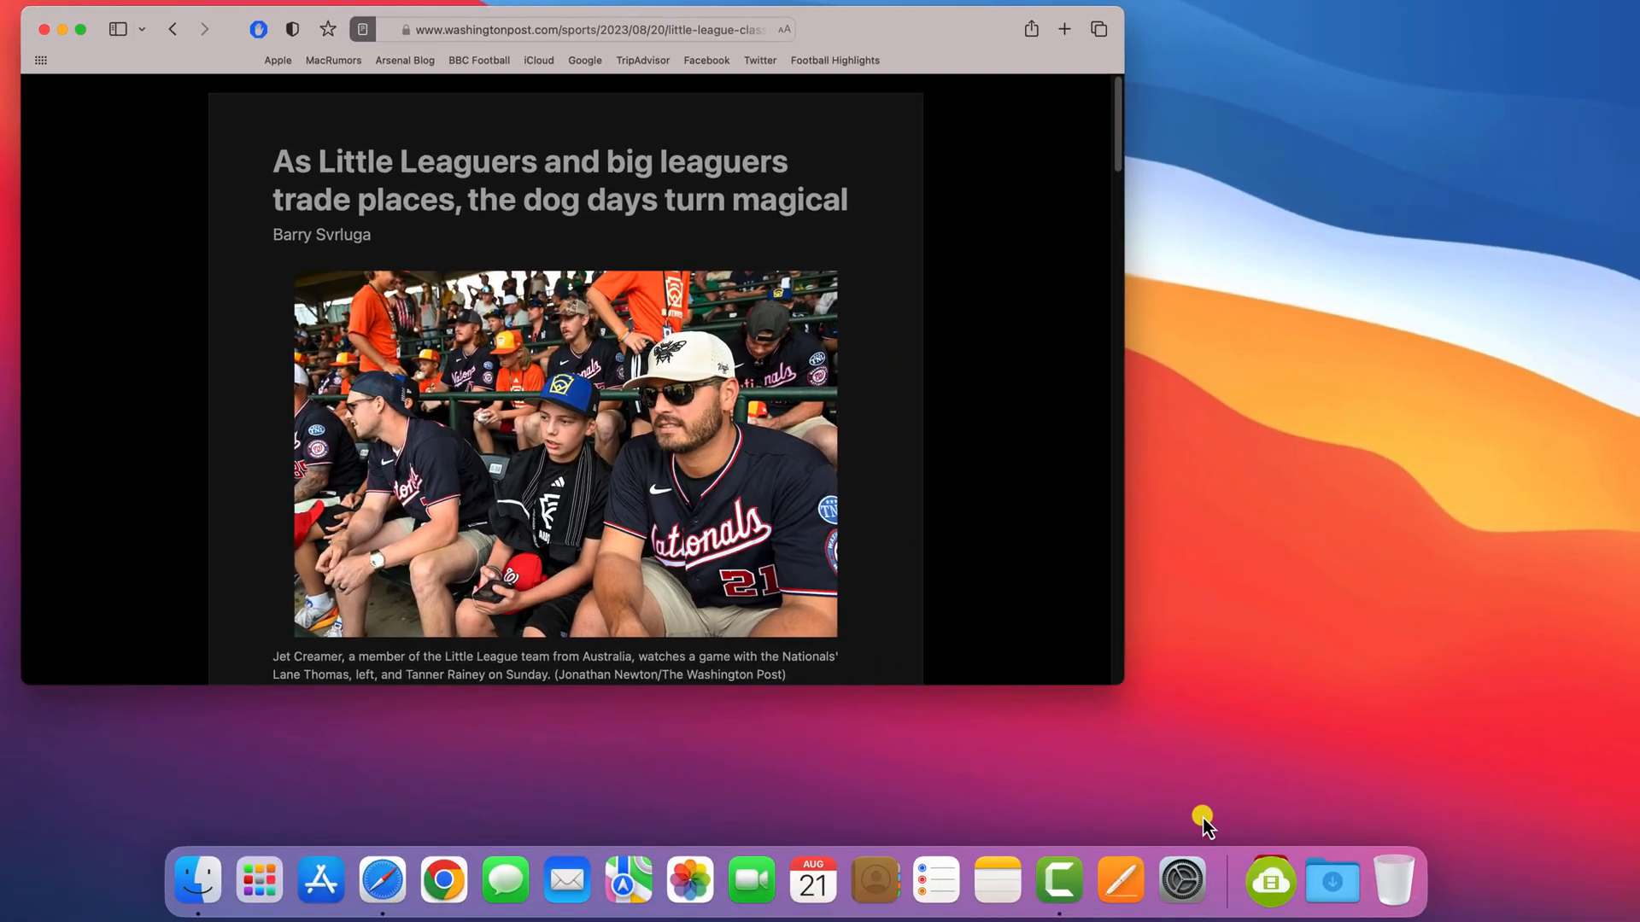
pyautogui.click(1180, 880)
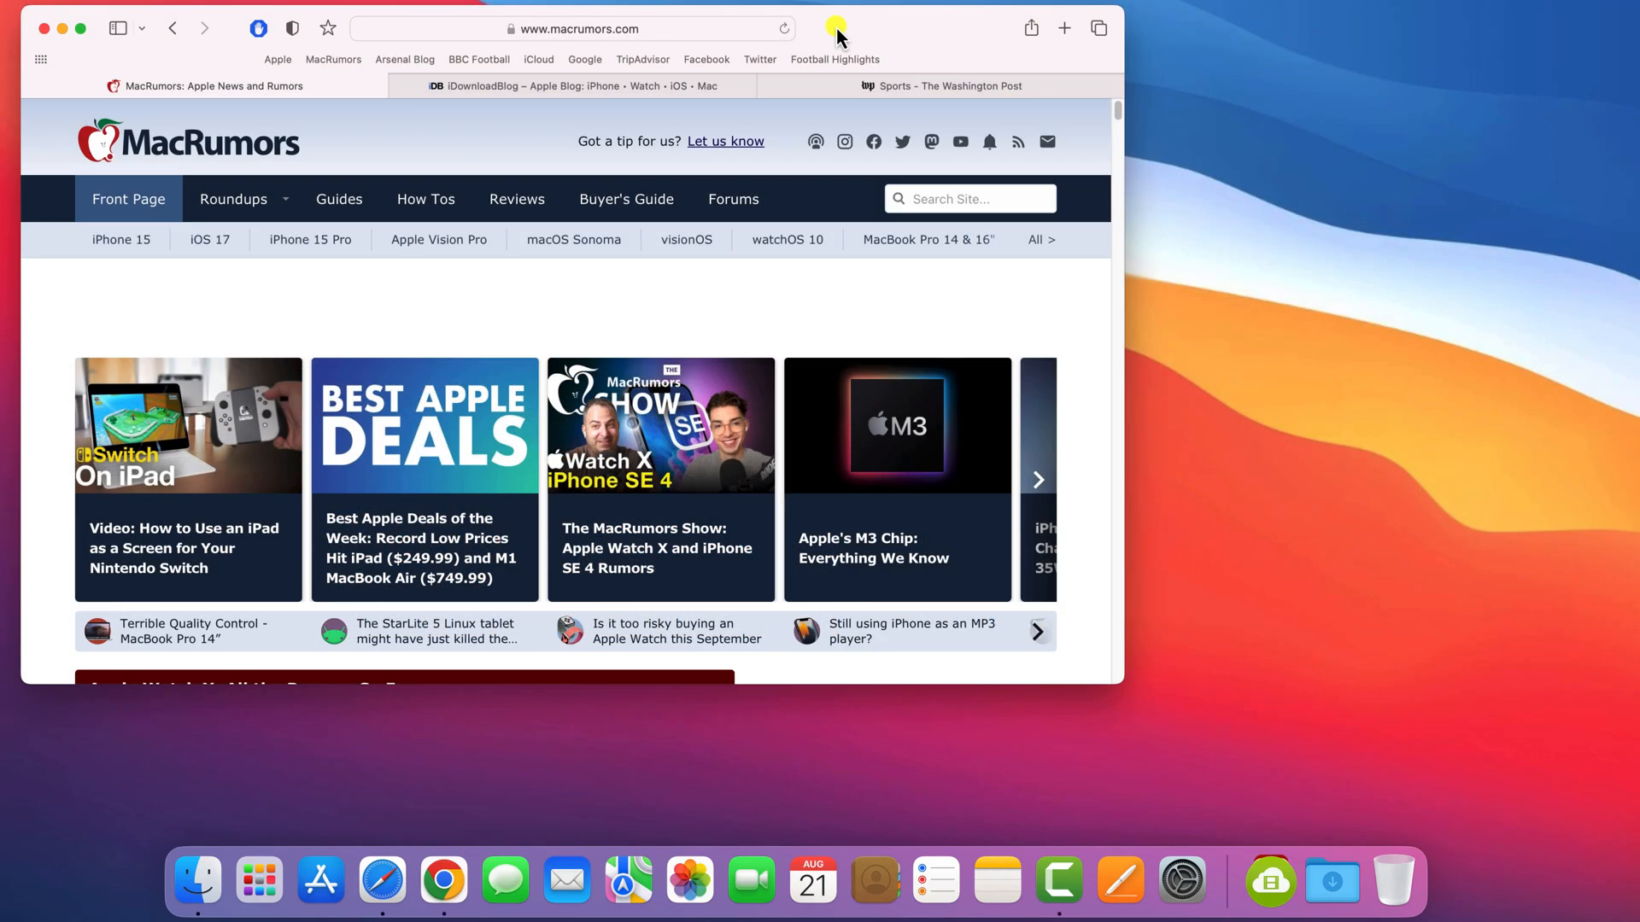
pyautogui.click(70, 11)
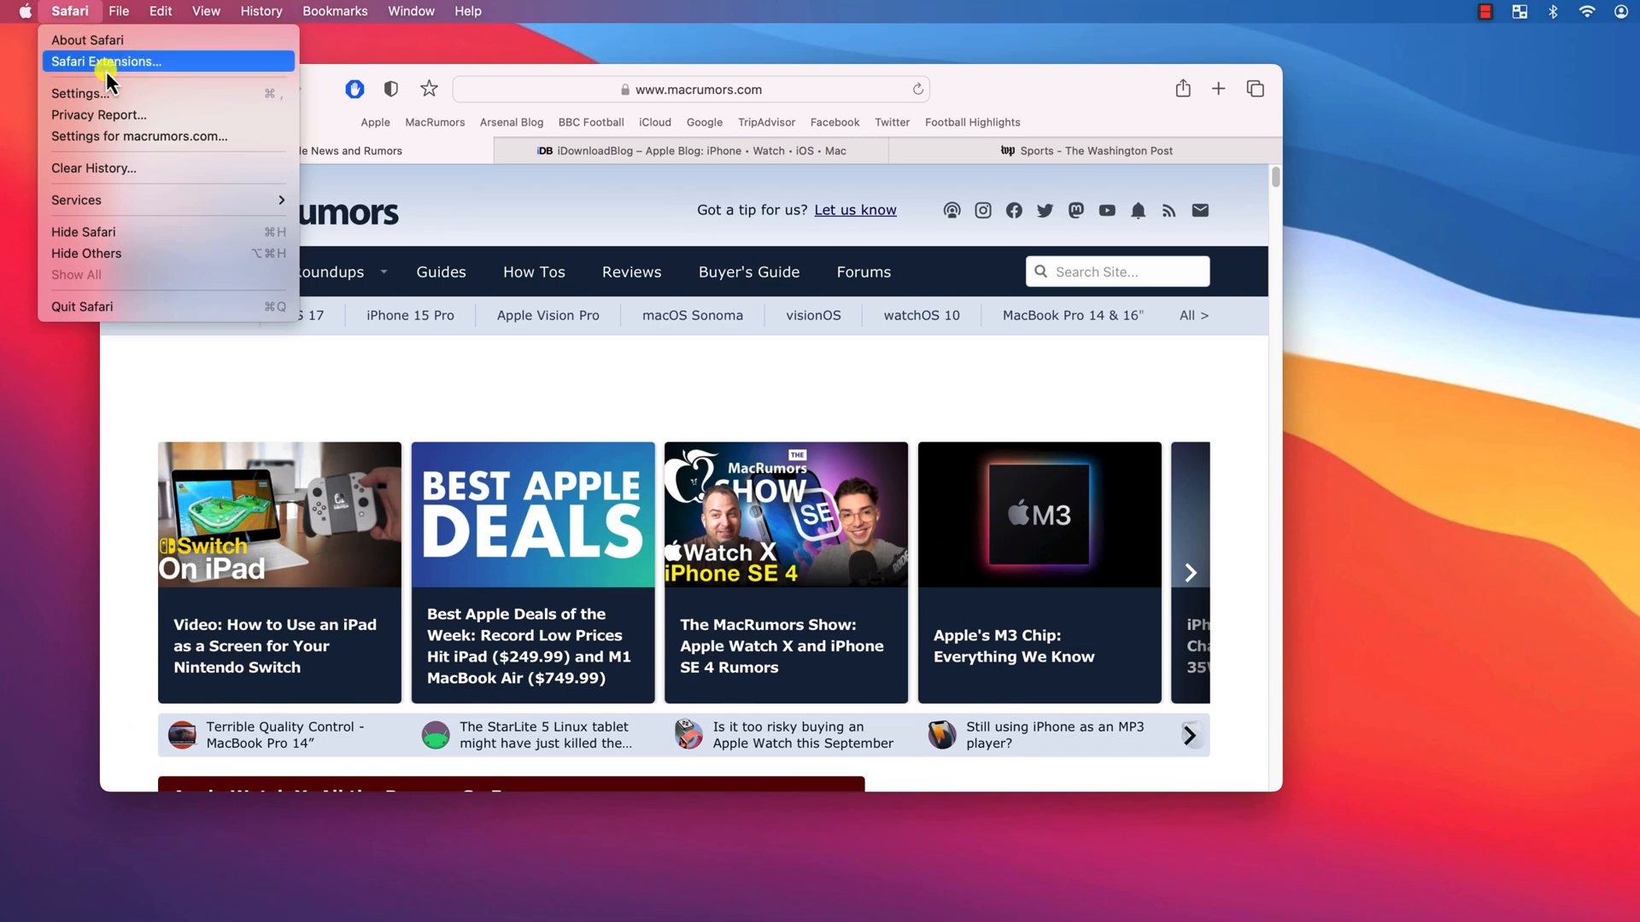
# From Safari Extensions, search the App Store for 'dark mode' and install Nightshift Dark Mode.
pyautogui.click(104, 61)
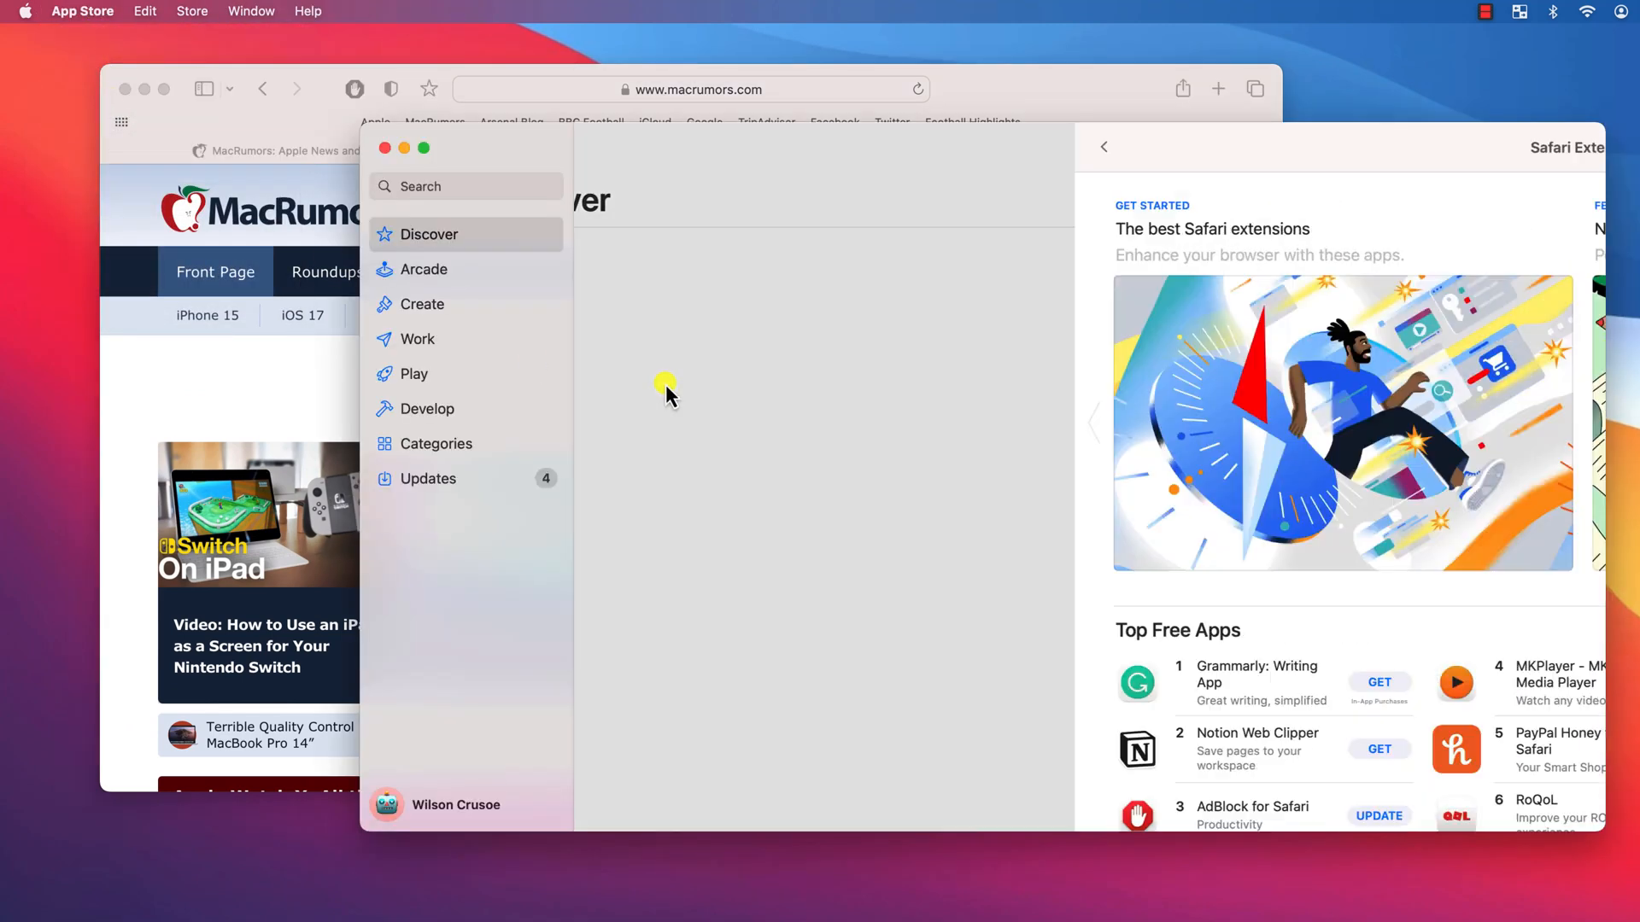
pyautogui.click(466, 186)
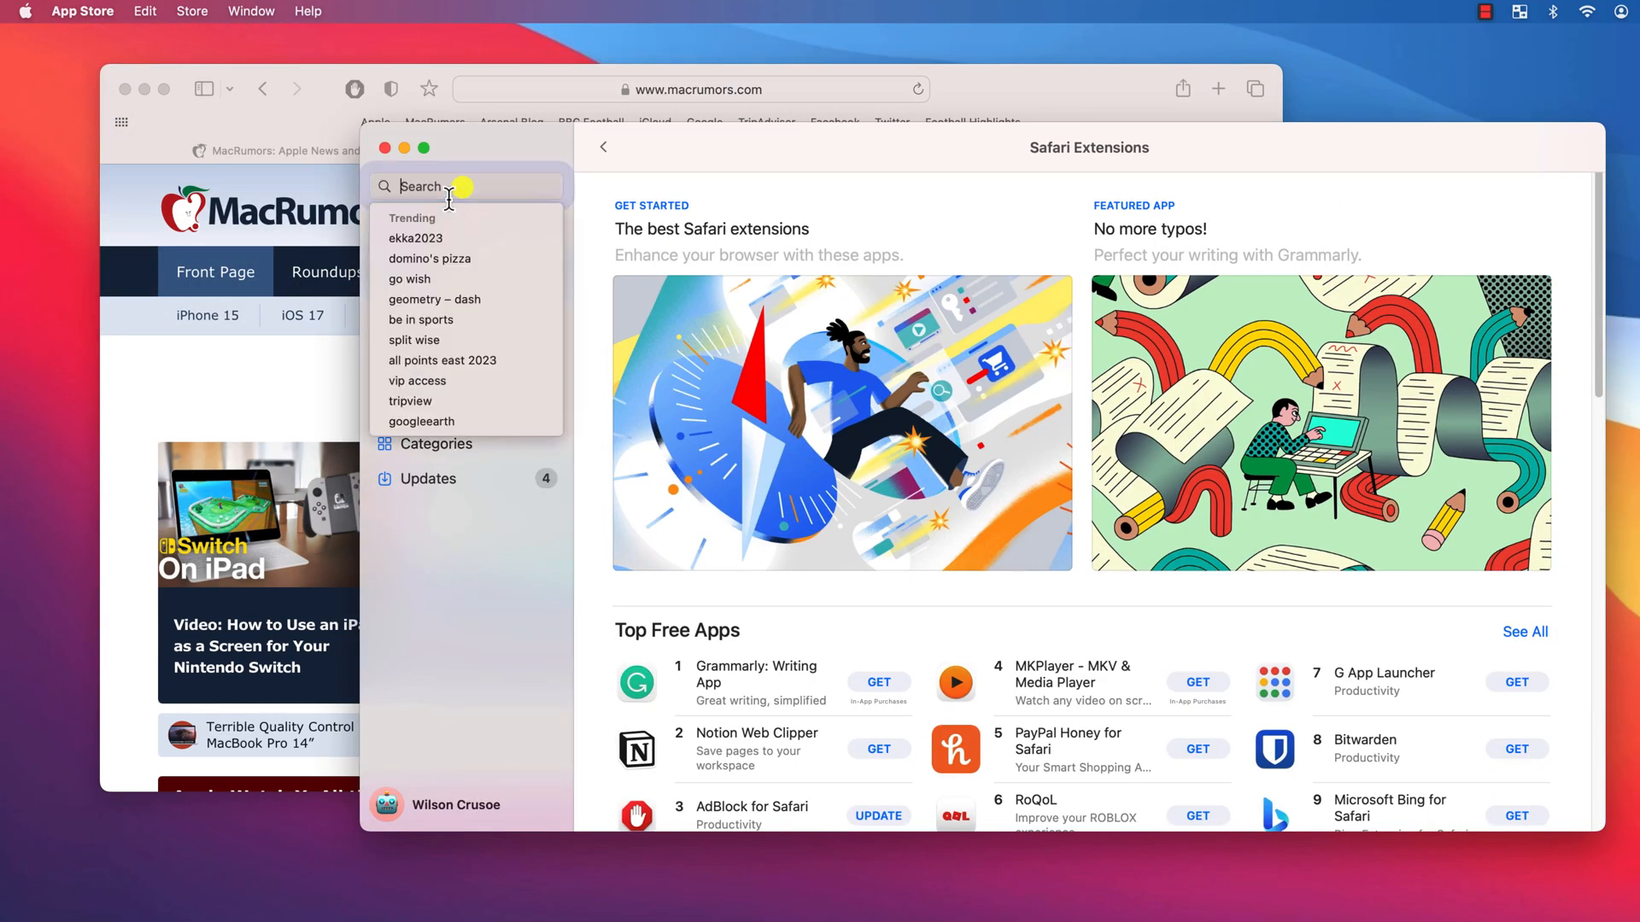
pyautogui.write('dark mode')
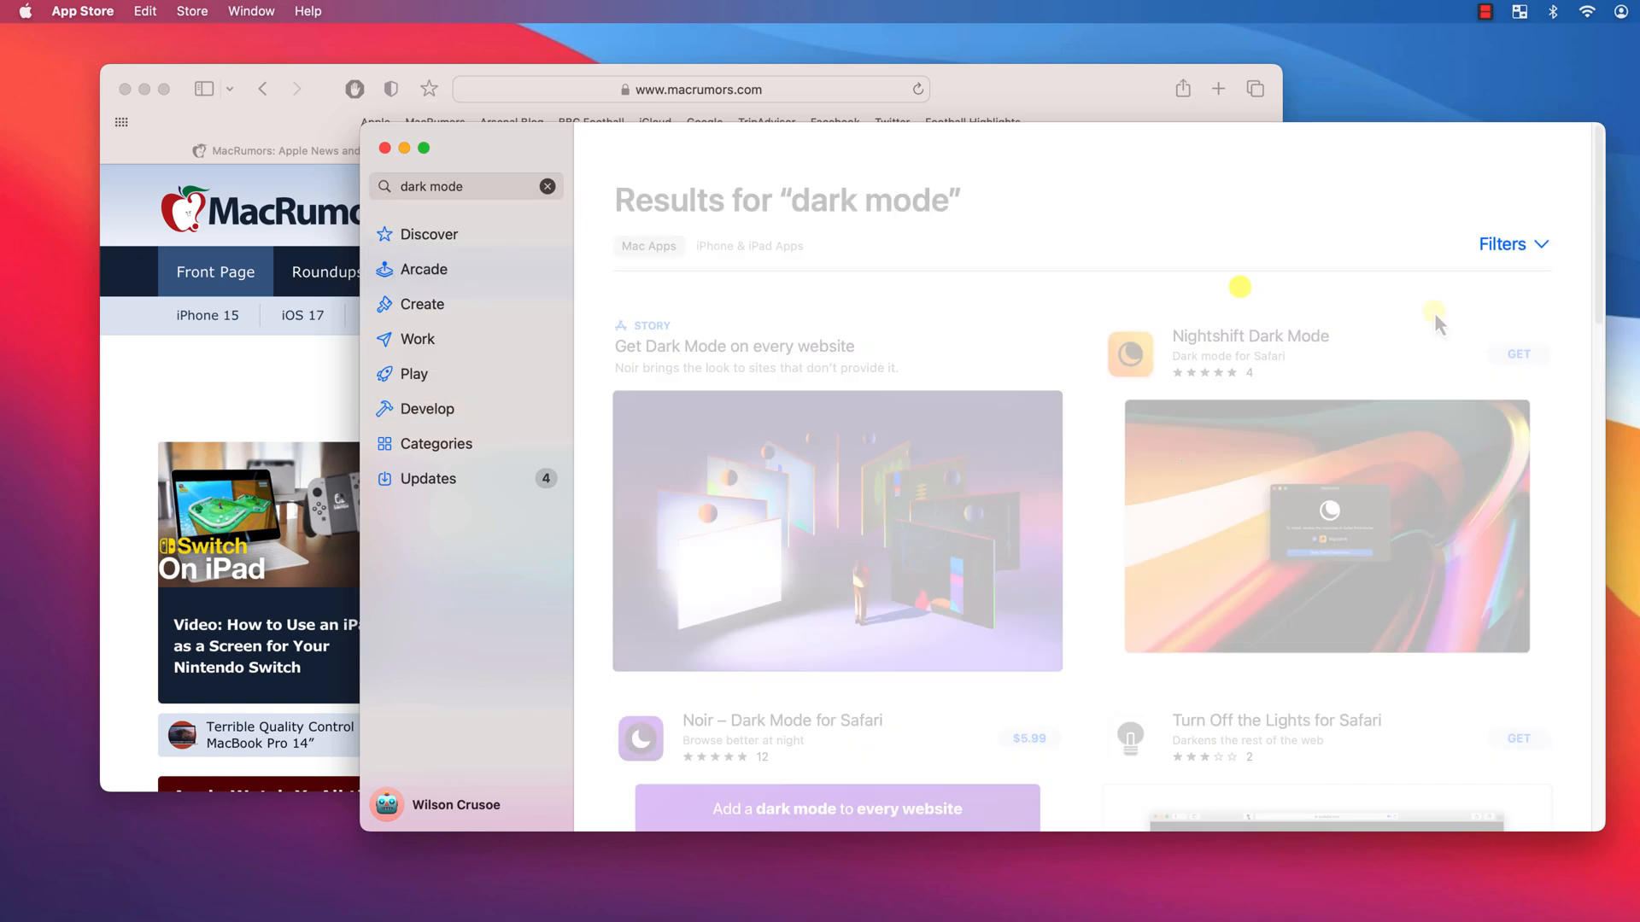
pyautogui.click(1518, 354)
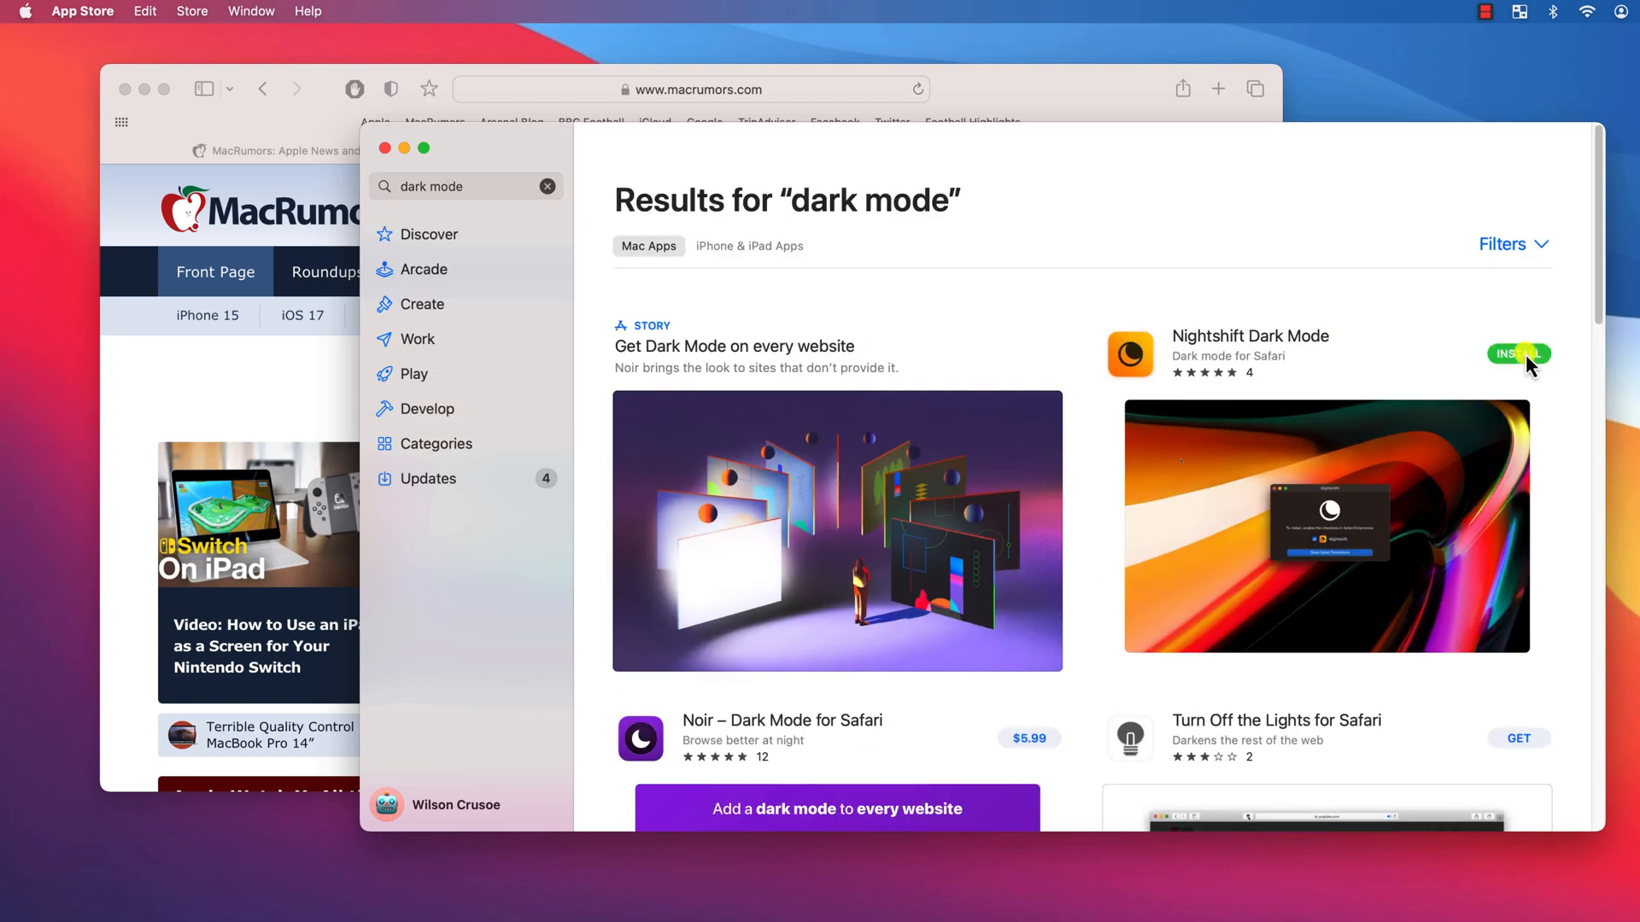
pyautogui.click(1518, 354)
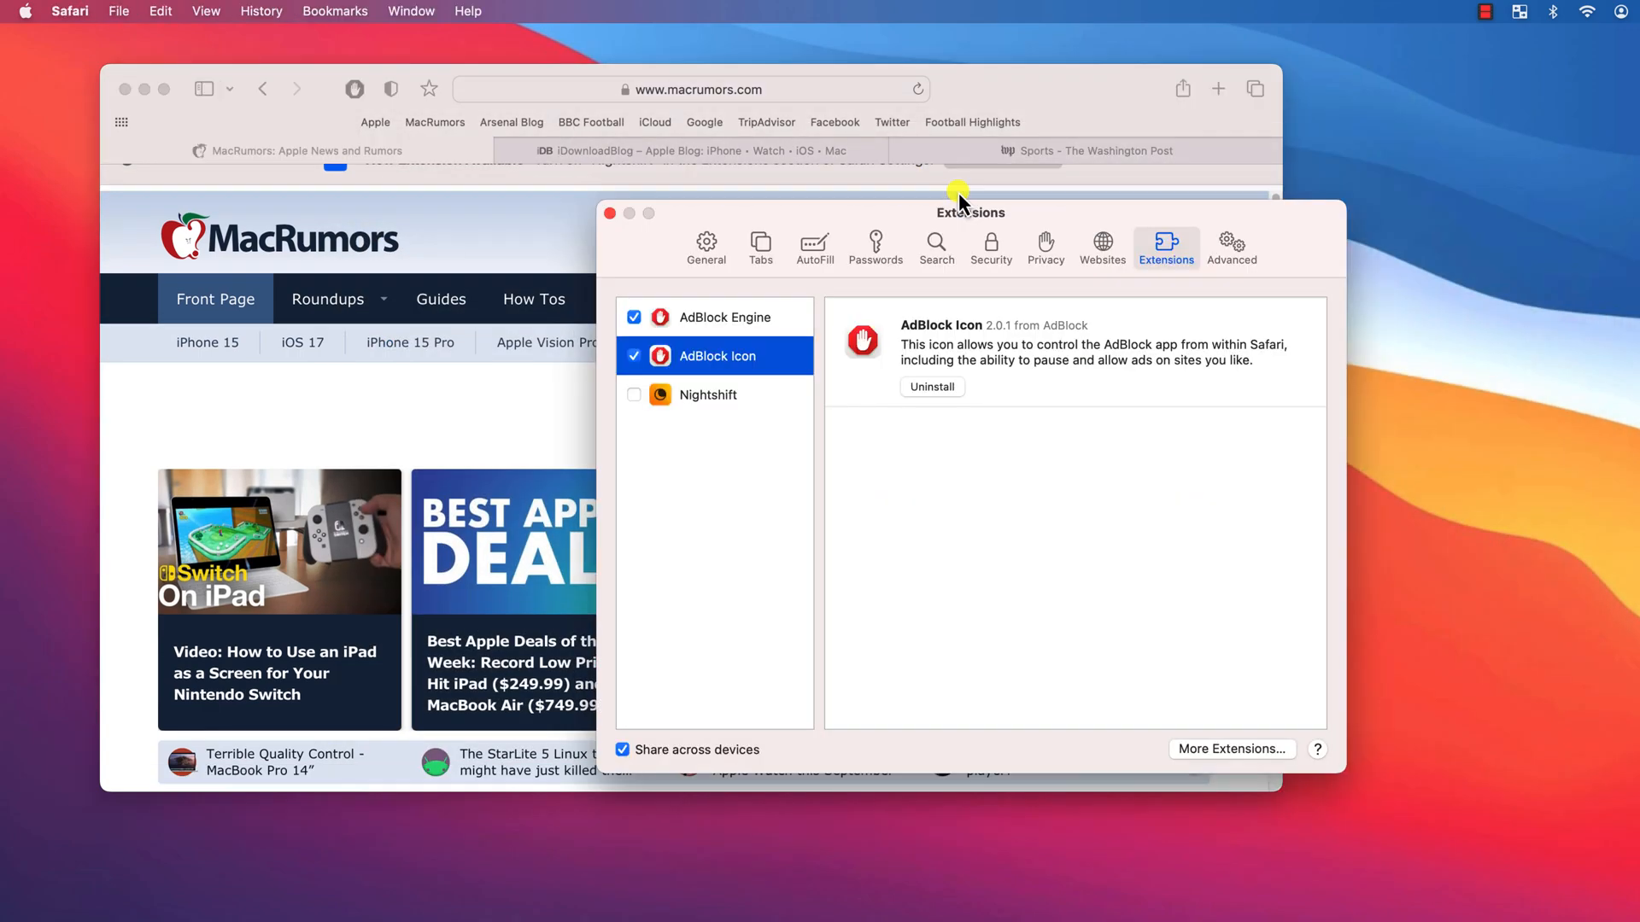
# Tick the Nightshift checkbox, confirm Turn On, and check a Washington Post tab in dark mode.
pyautogui.click(634, 396)
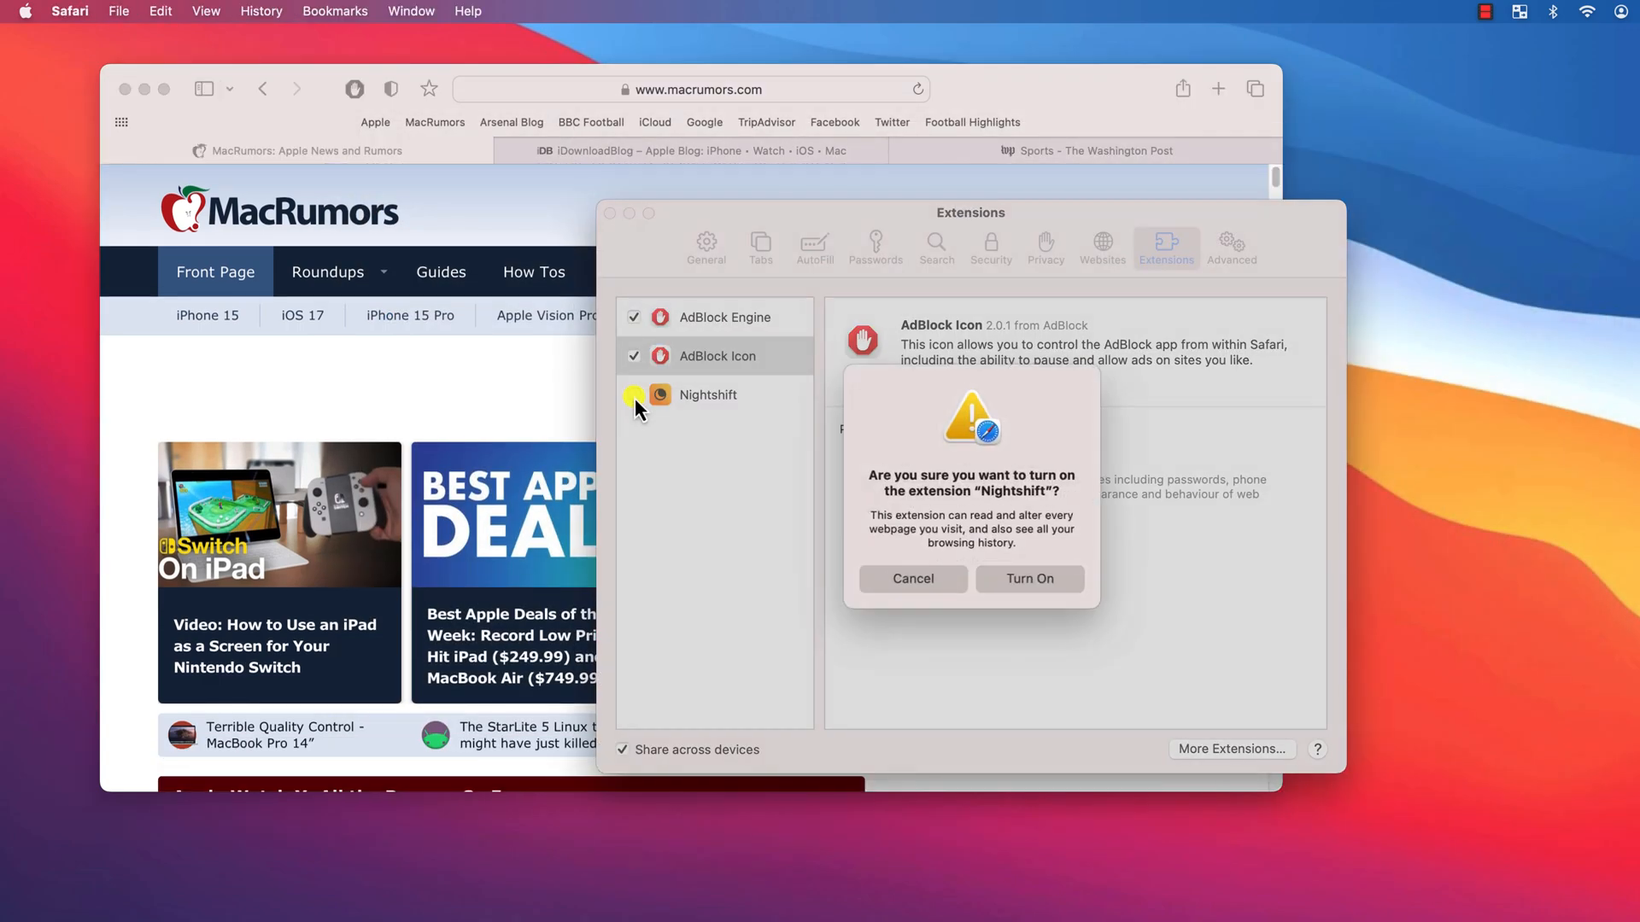
pyautogui.click(1026, 578)
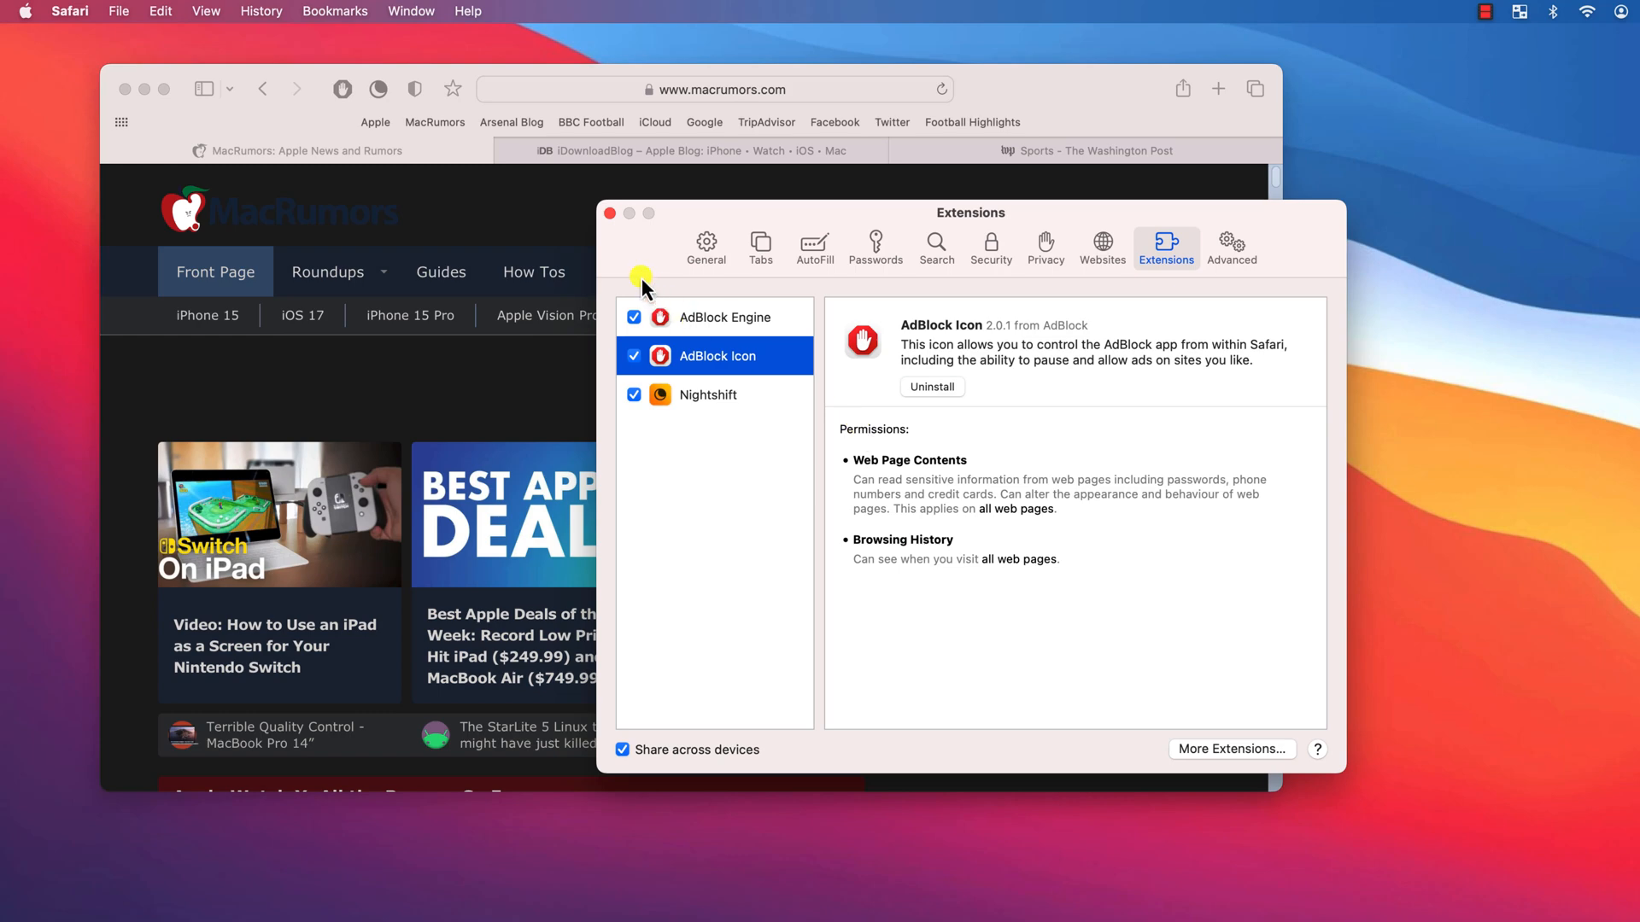
pyautogui.click(610, 213)
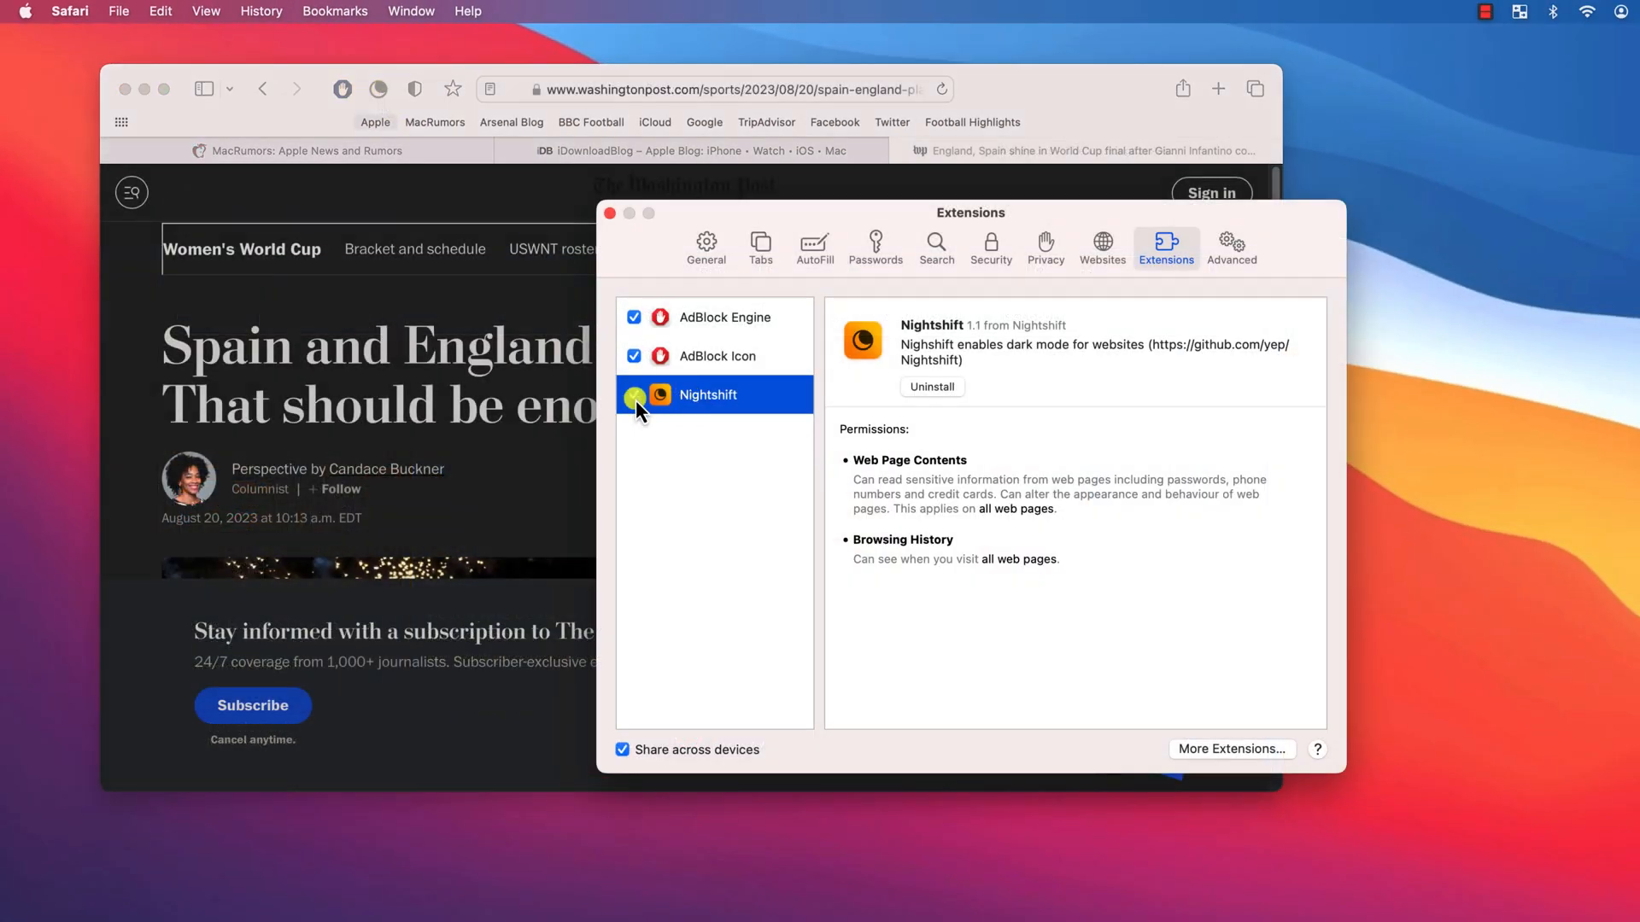
pyautogui.click(634, 394)
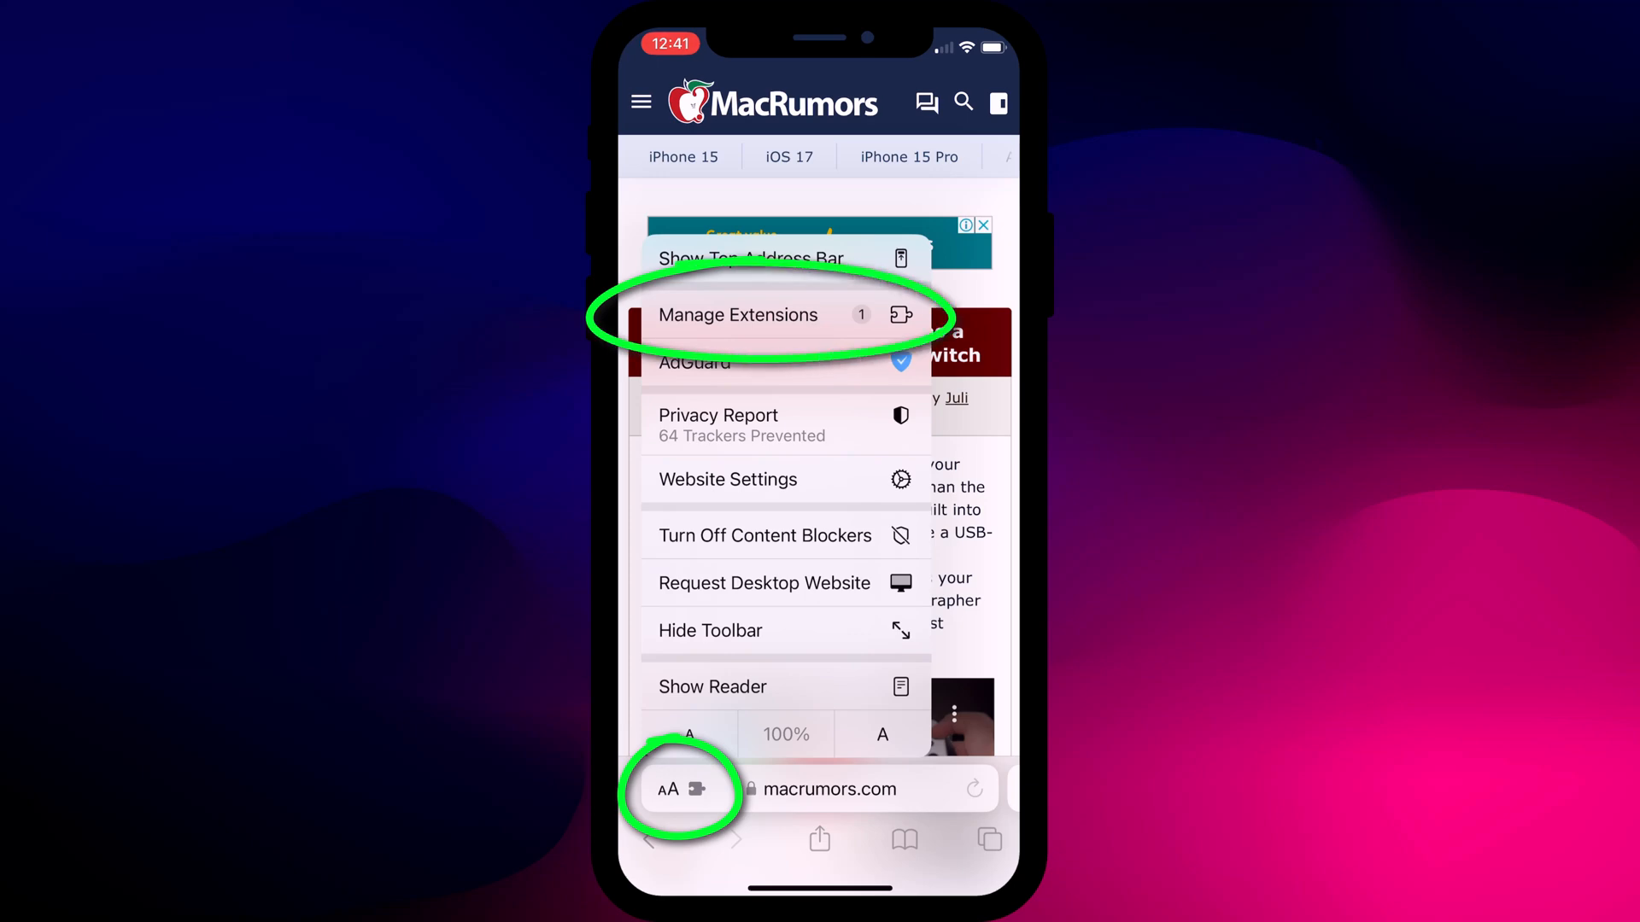
# Toggle on Eclipse in Manage Extensions and grant it Always Allow website access.
pyautogui.click(738, 315)
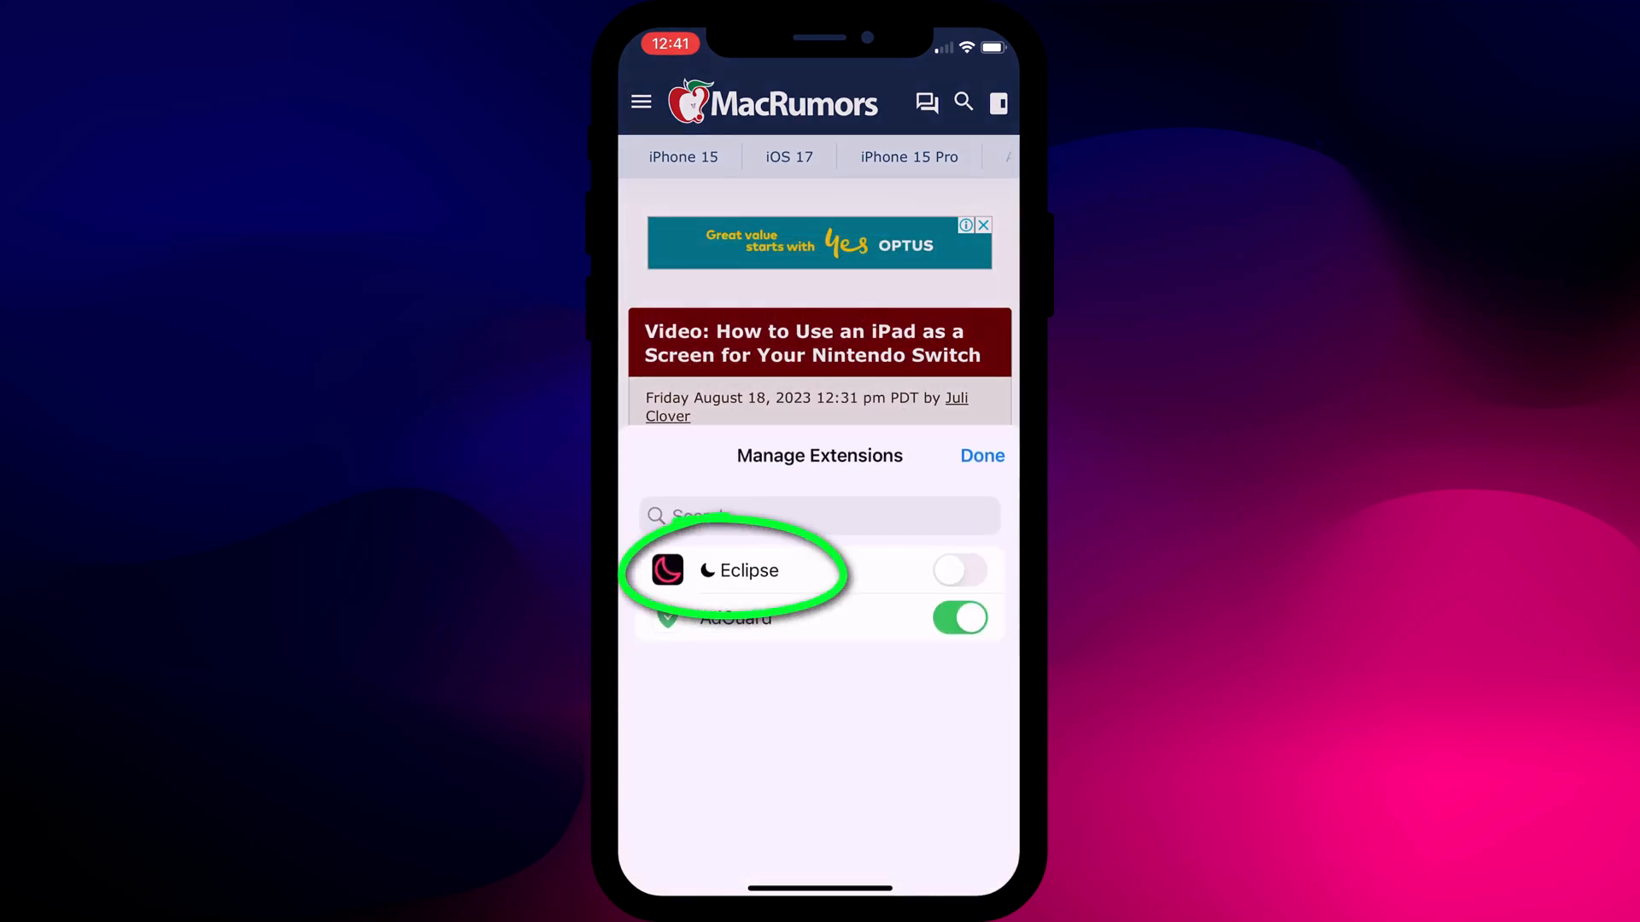
pyautogui.click(958, 569)
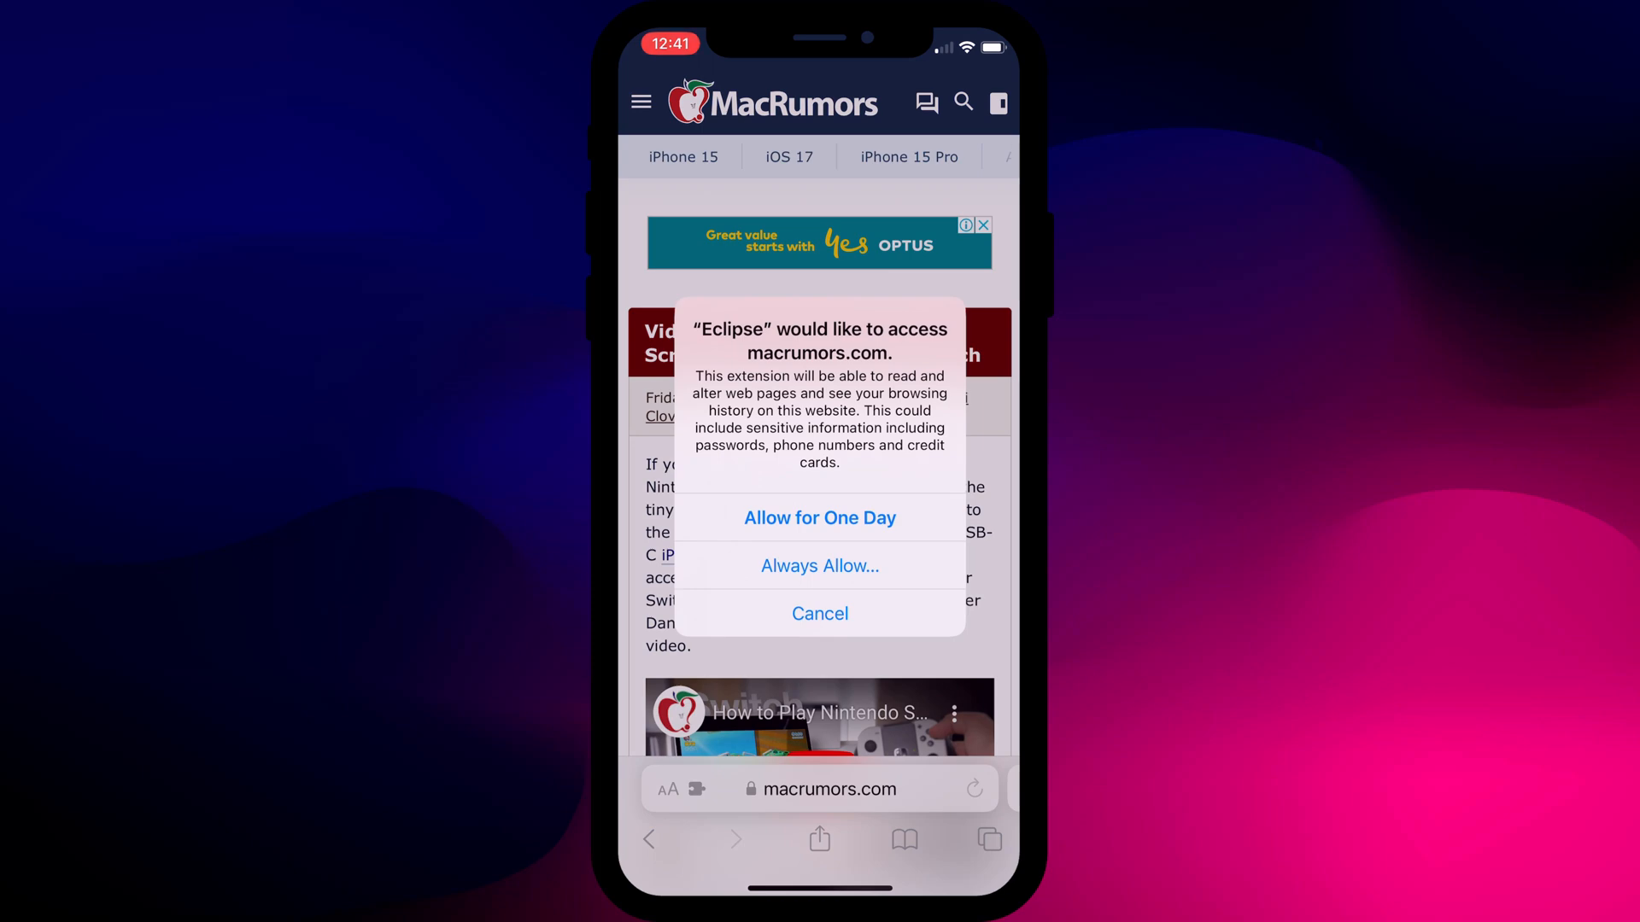
pyautogui.click(820, 566)
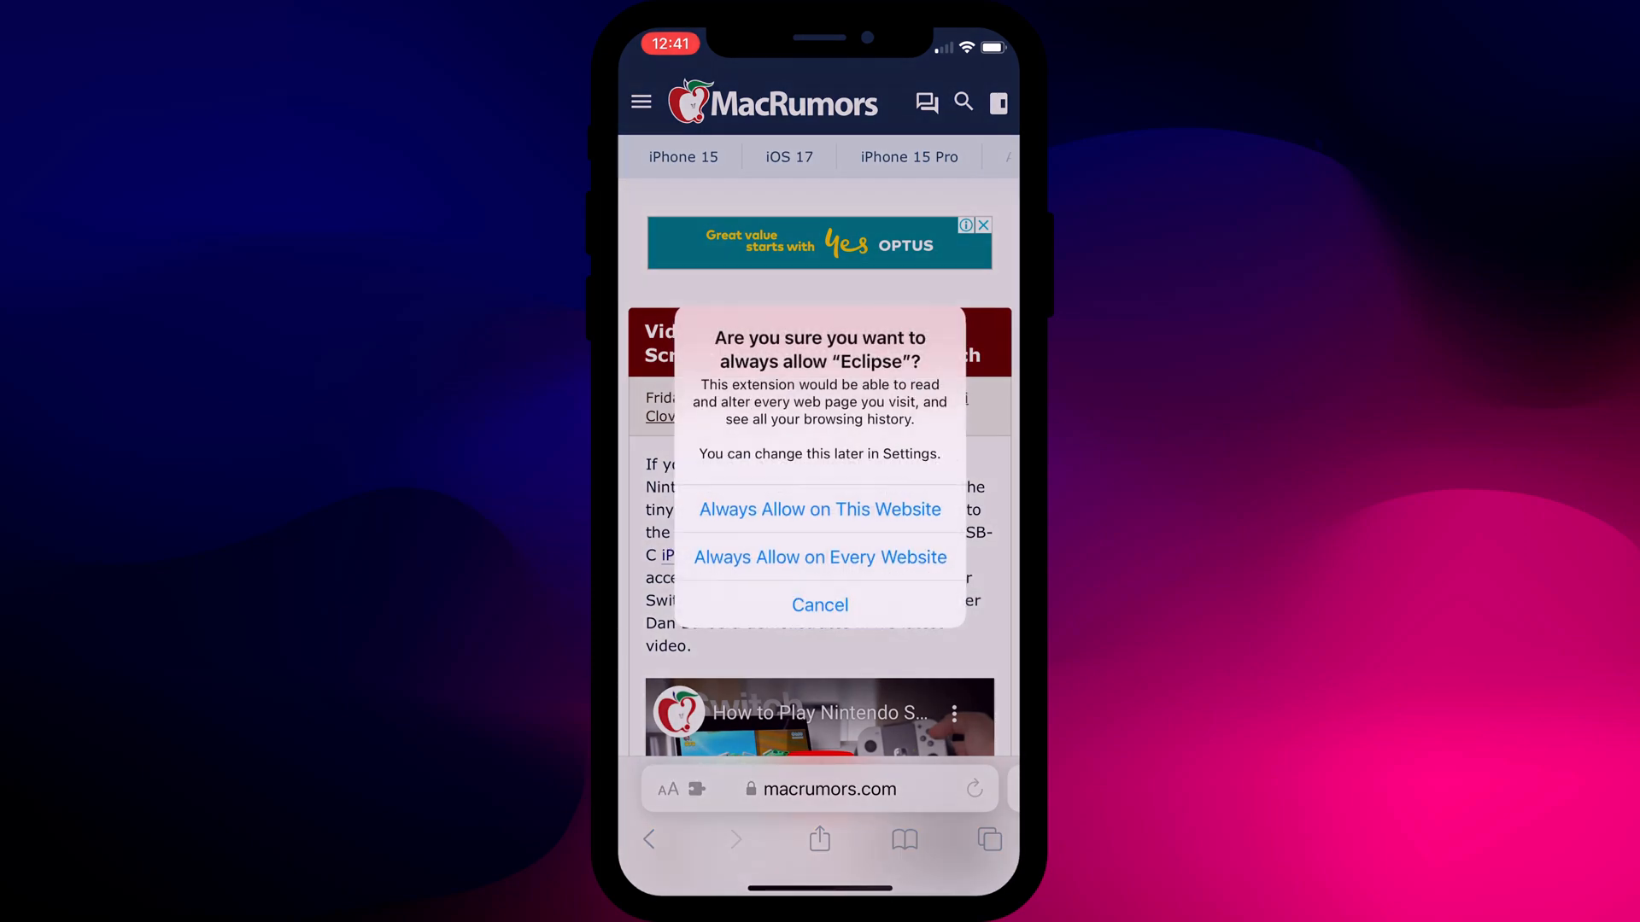